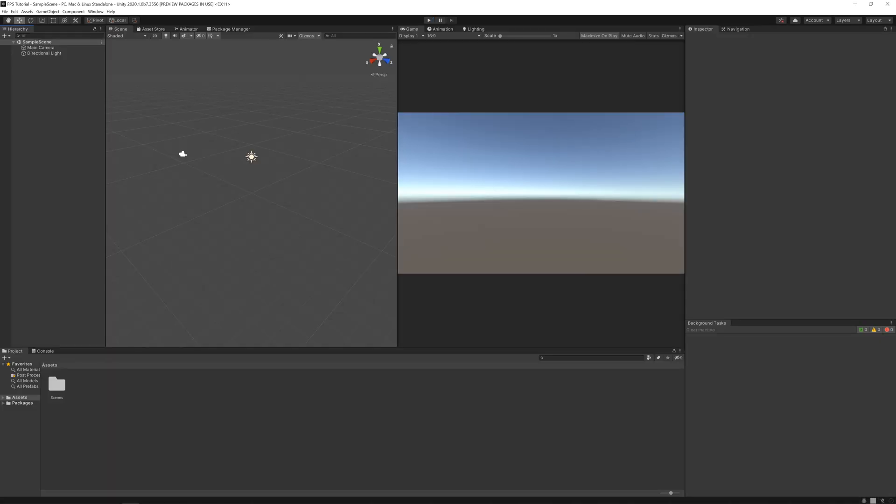
mouse_move(227, 268)
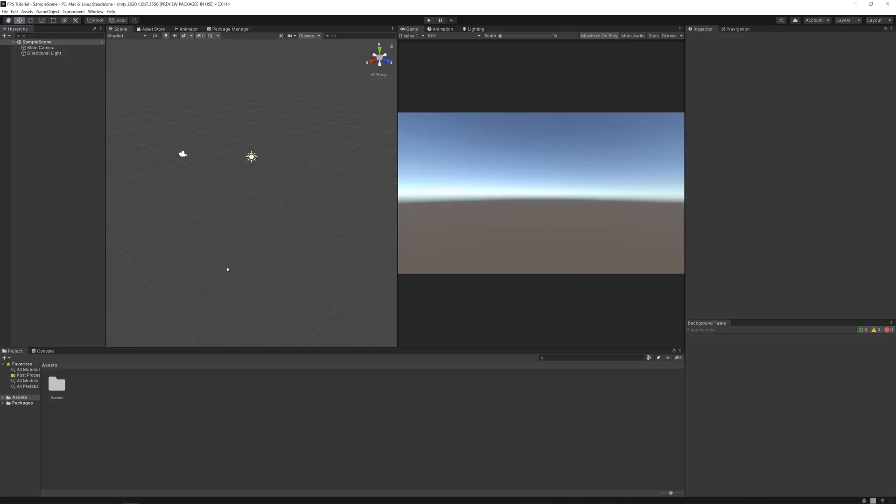
Step: Add a 3D Plane to the scene and set its X and Z scale to 90
right_click(228, 269)
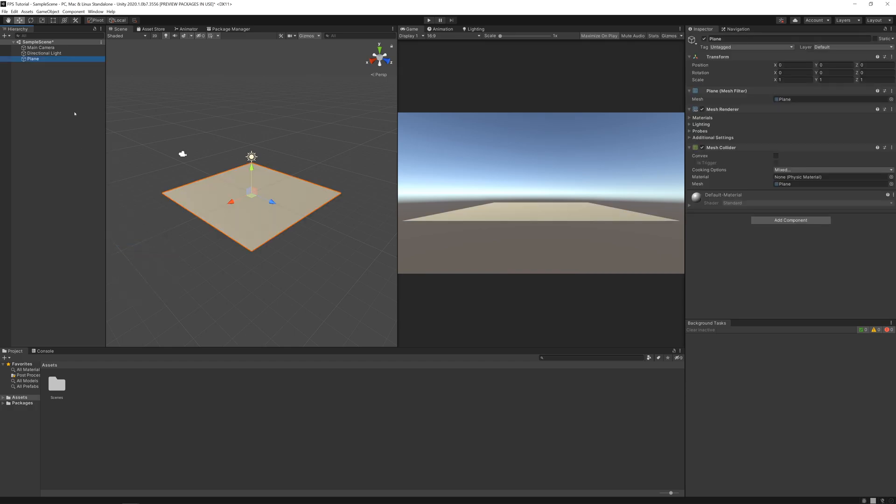
left_click(793, 80)
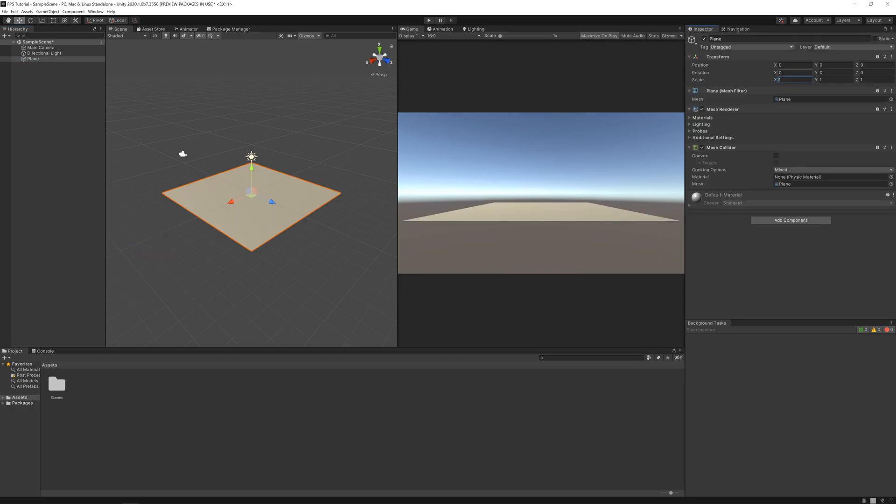
type("90")
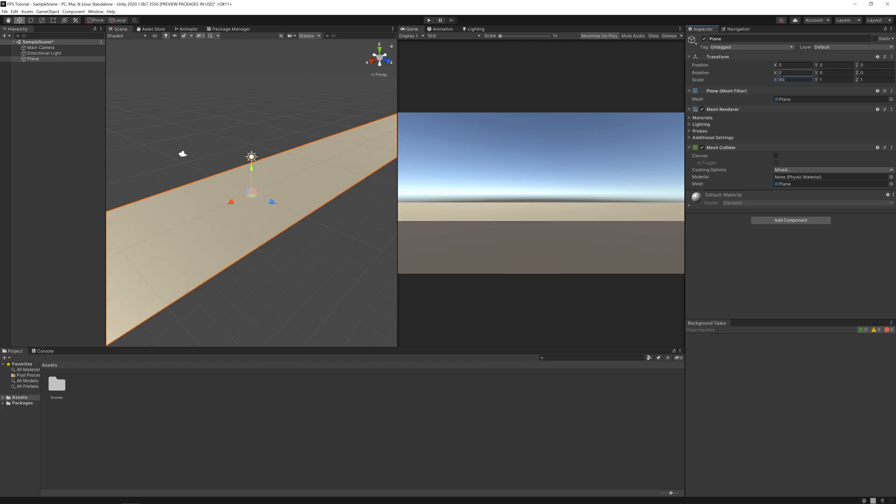
type("90")
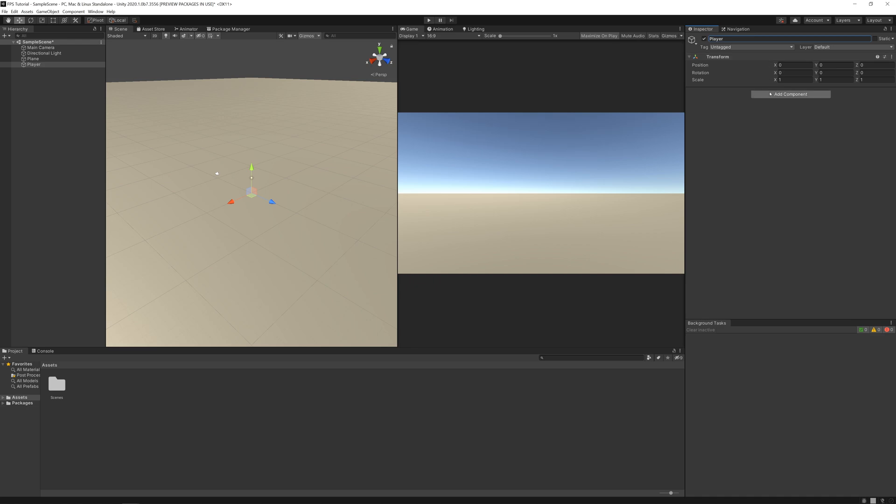
Step: Add a Character Controller to Player and raise it above the ground plane
type("Ch")
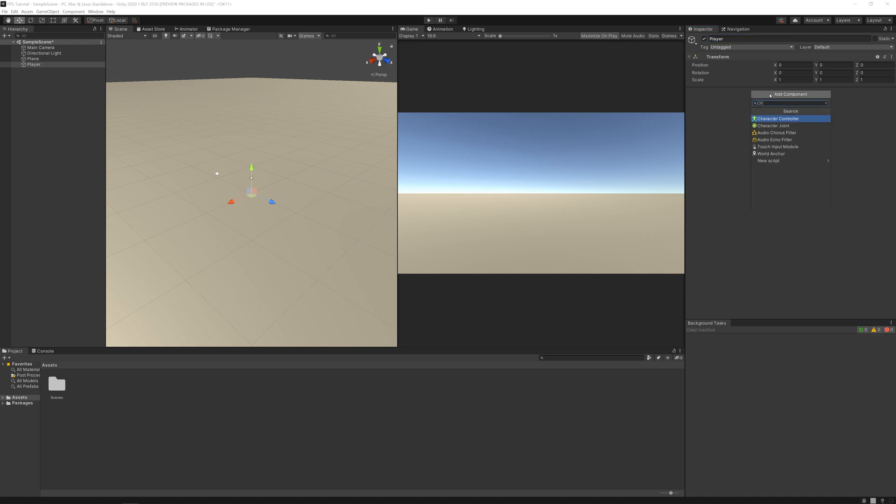
left_click(778, 118)
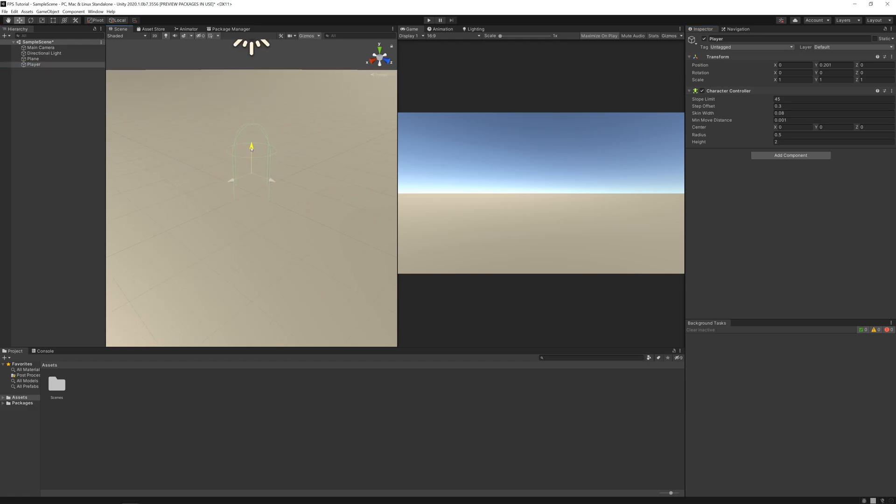
left_click_drag(251, 146, 251, 98)
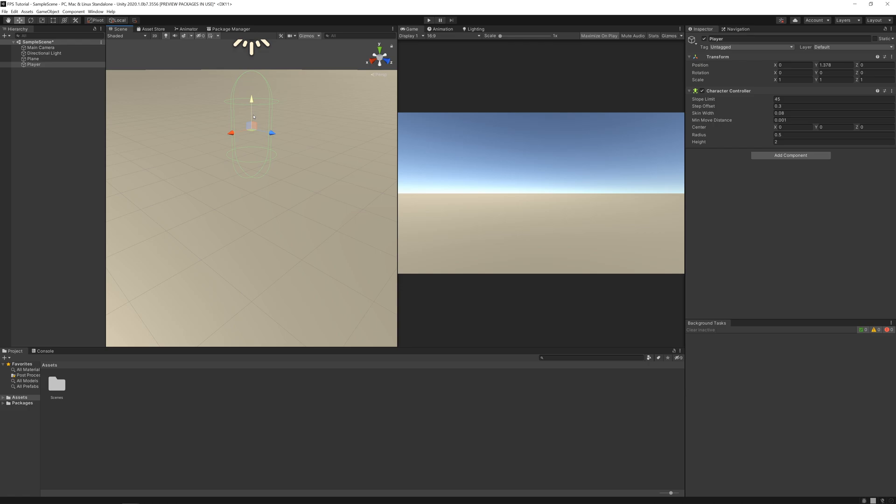
left_click(41, 48)
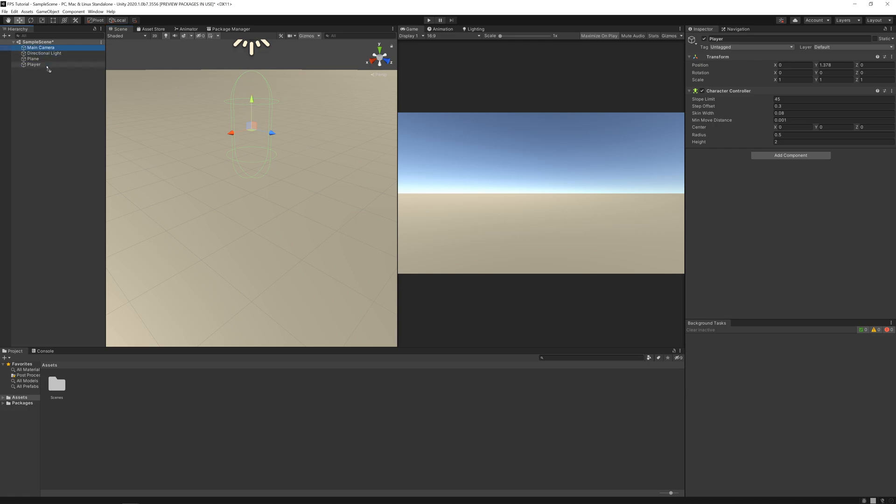
Step: Nest the Main Camera under Player and set its Position Y to 0.6
left_click(45, 64)
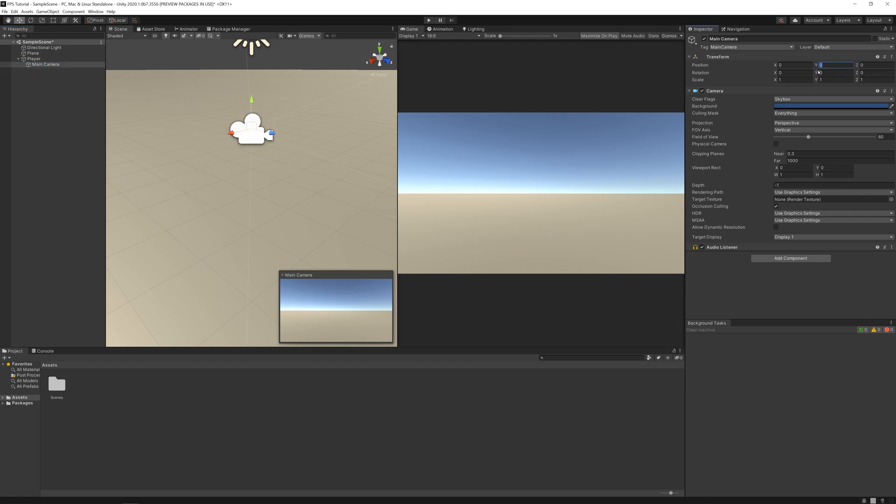
type("0.6")
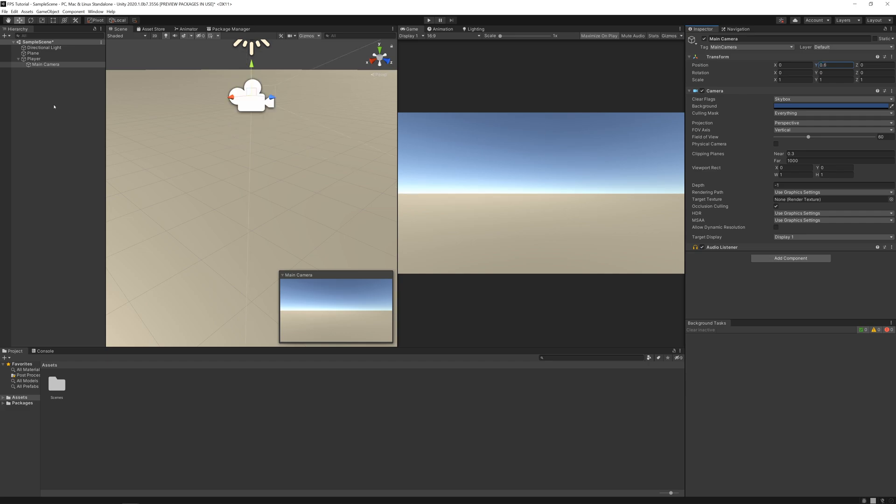
left_click(34, 58)
type("c")
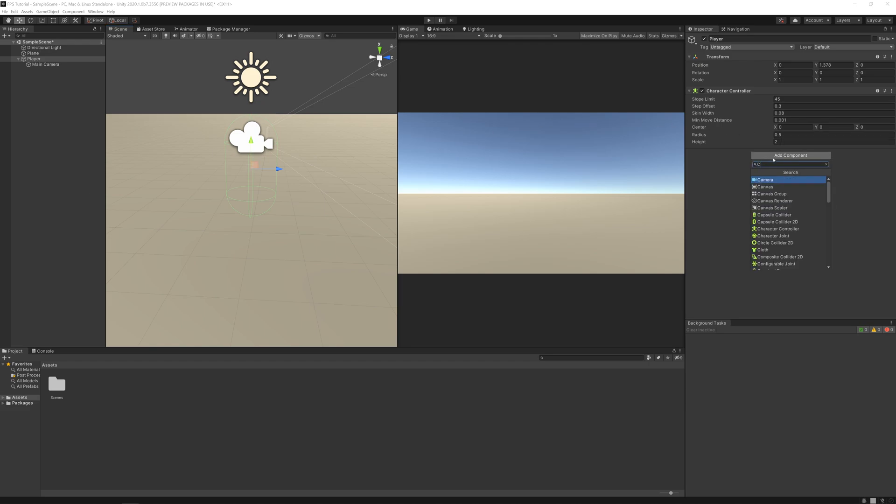
Step: Create and add a new script named CameraManager to the Player object
type("ameraManager")
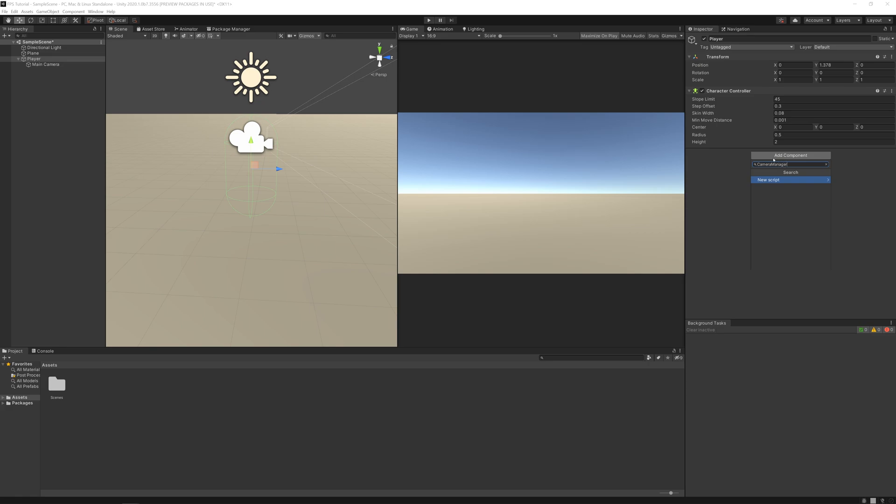
left_click(768, 179)
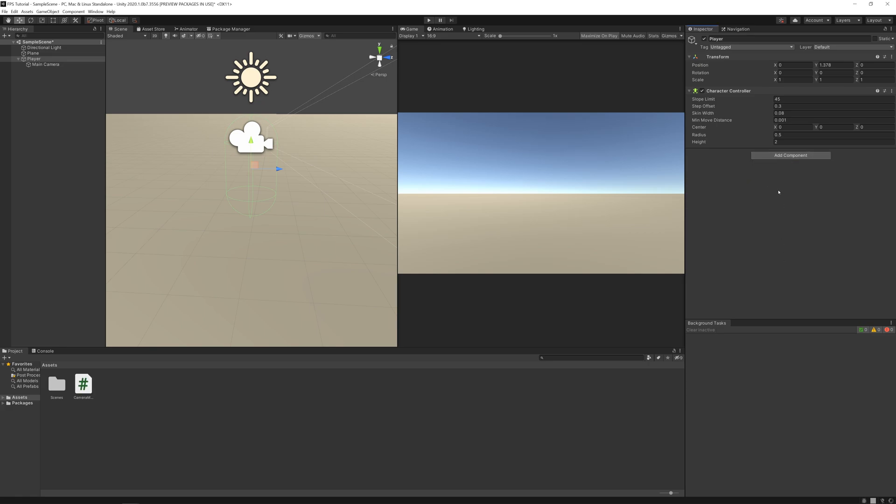
left_click(790, 155)
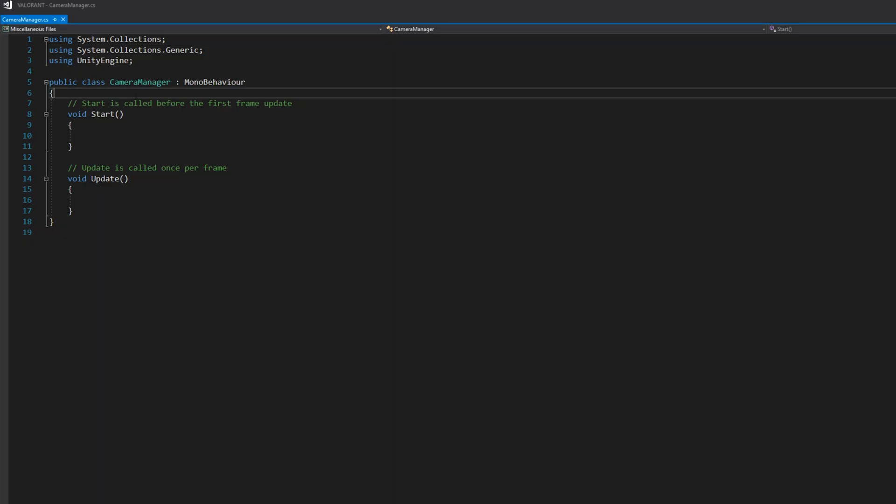
Step: Declare private float horizontalSensitivity and verticalSensitivity fields initialized to 2f
key("Enter")
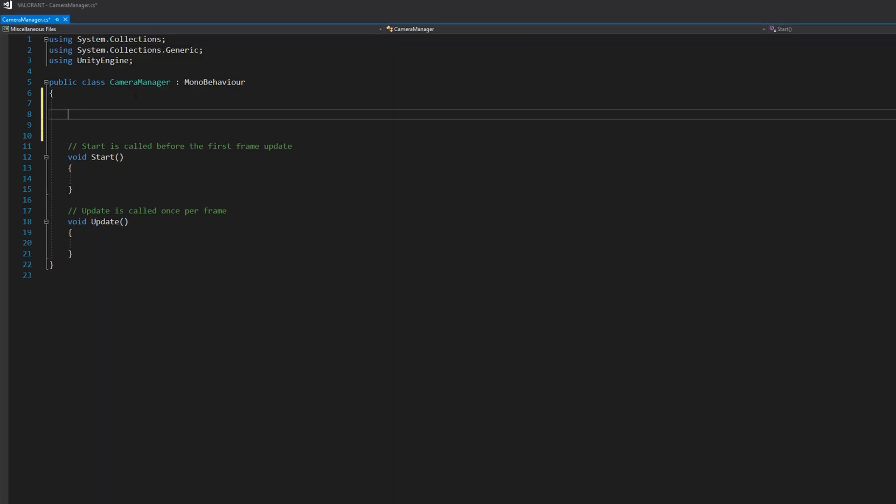
type("private float h")
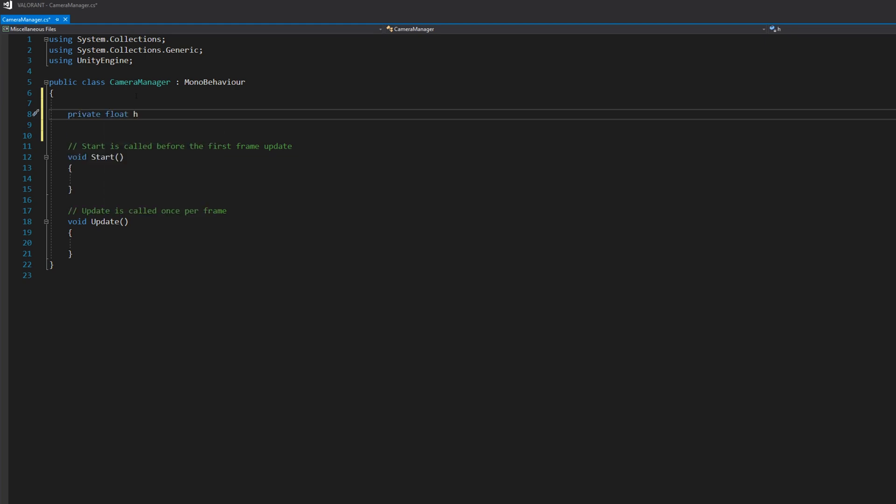
type("orizontalSensi")
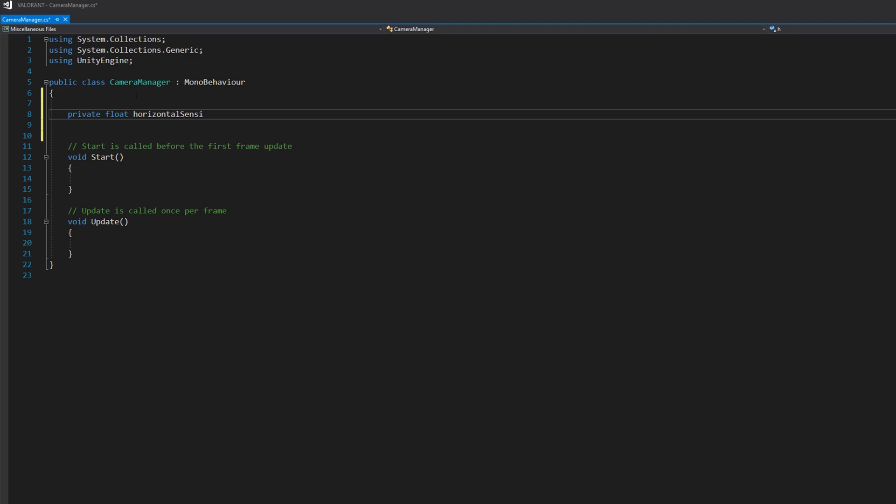
type("tivity")
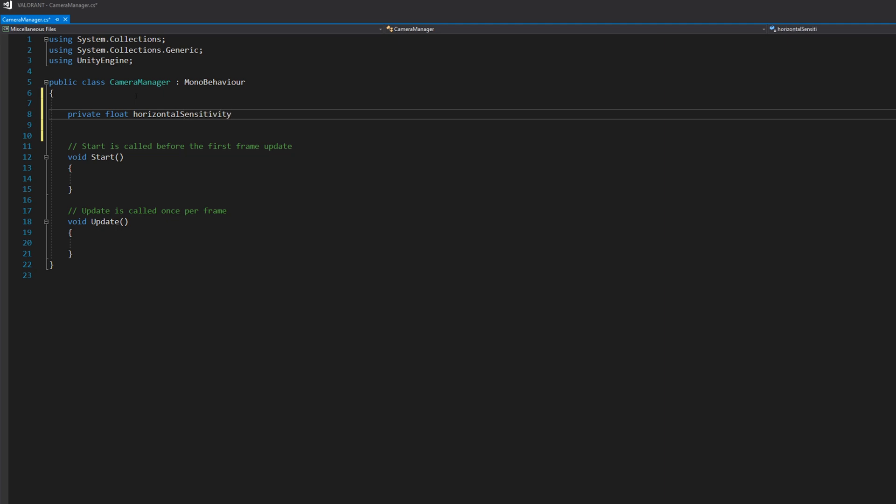
type("= 2f;")
type("private float")
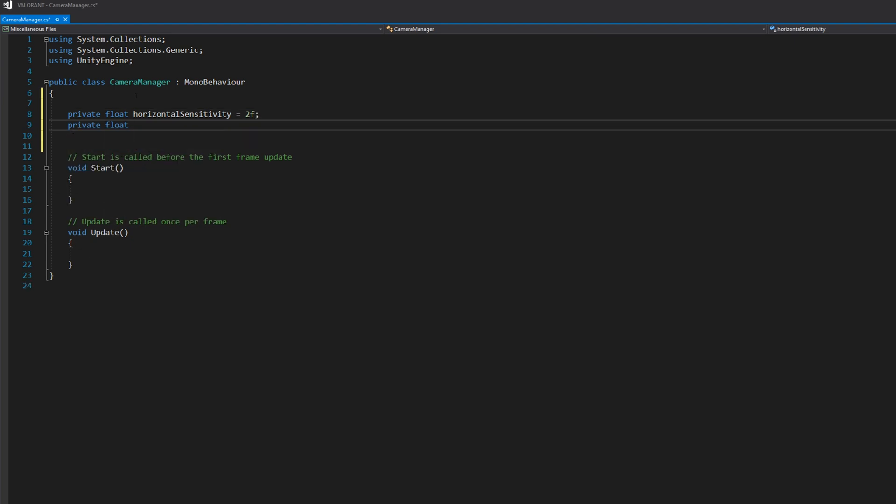
type("verticalSensi")
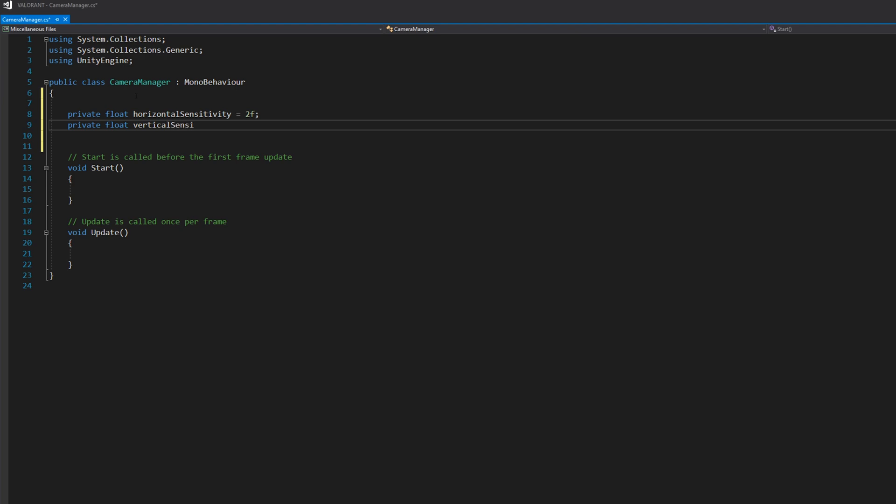
type("tivity = 2")
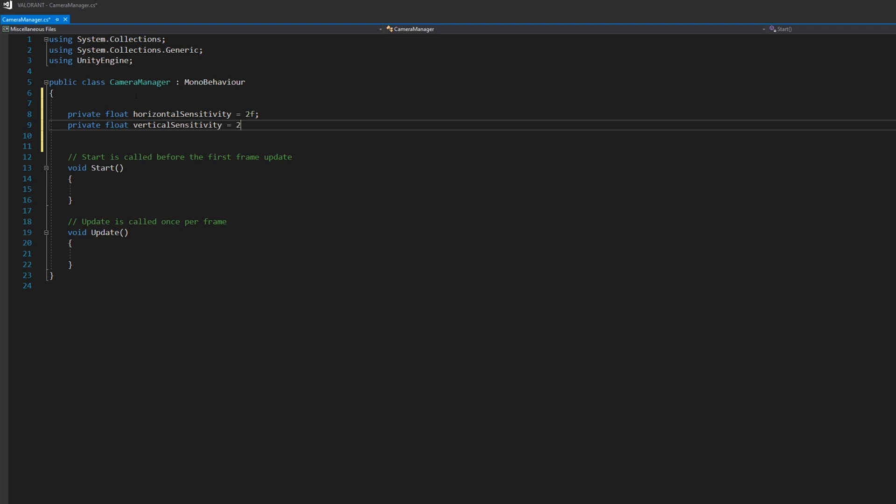
type("f")
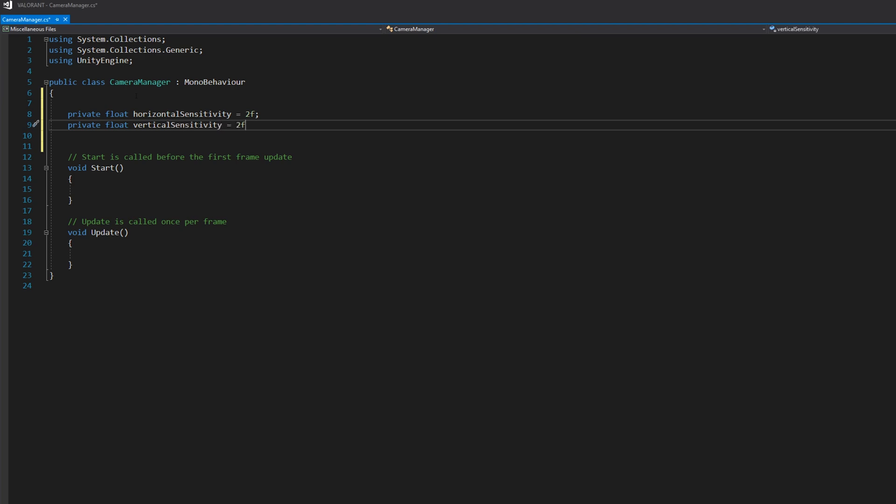
type(";")
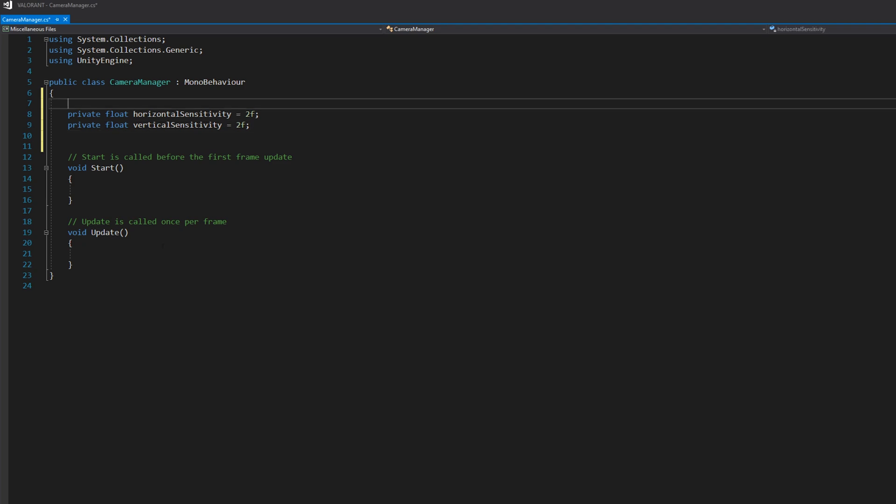
Step: Mark both sensitivity fields with [SerializeField] attributes
type("[]")
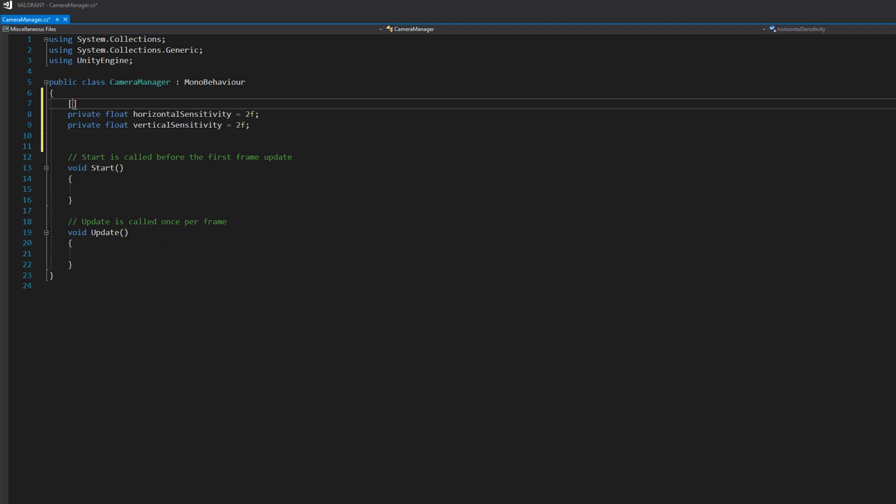
type("SerializeField")
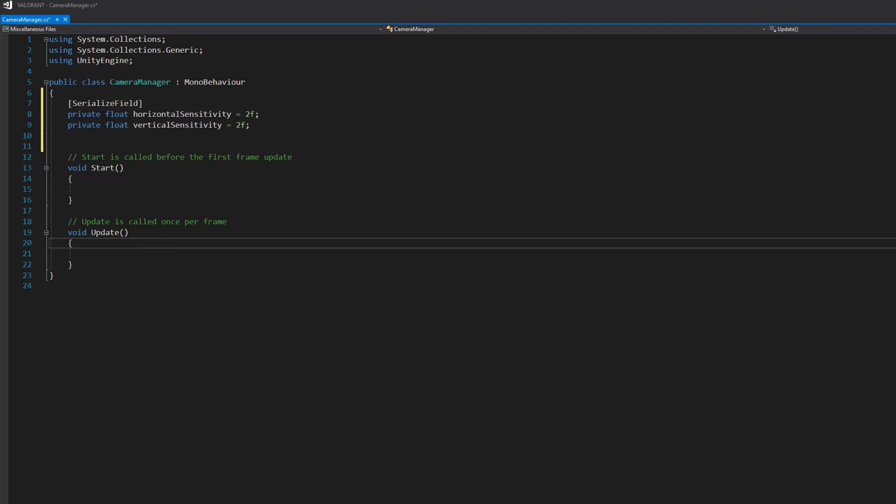
key("Enter")
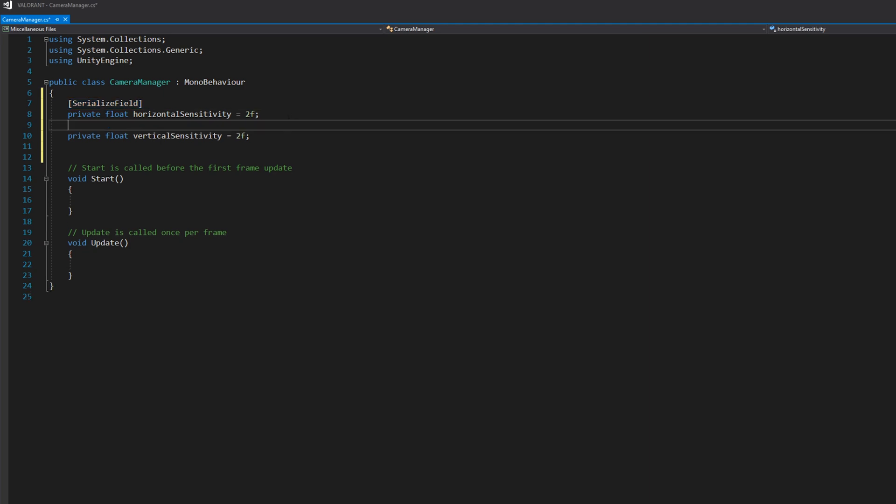
type("[SerializeField]")
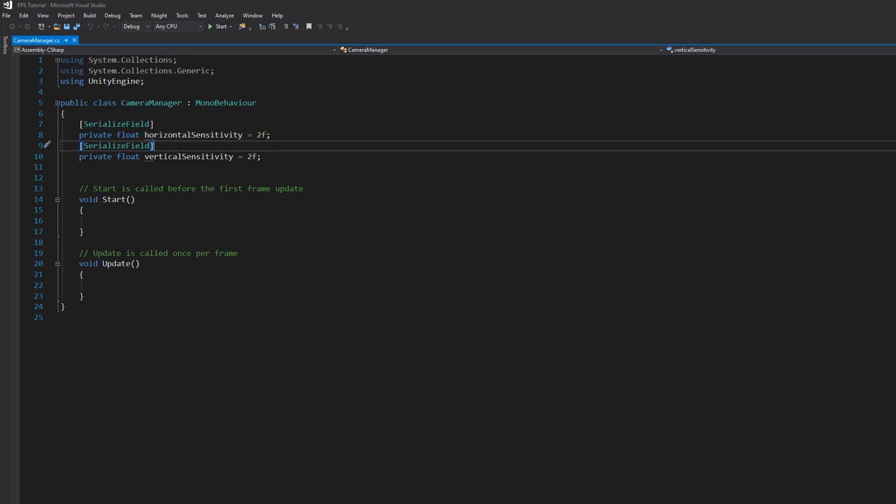
mouse_move(188, 155)
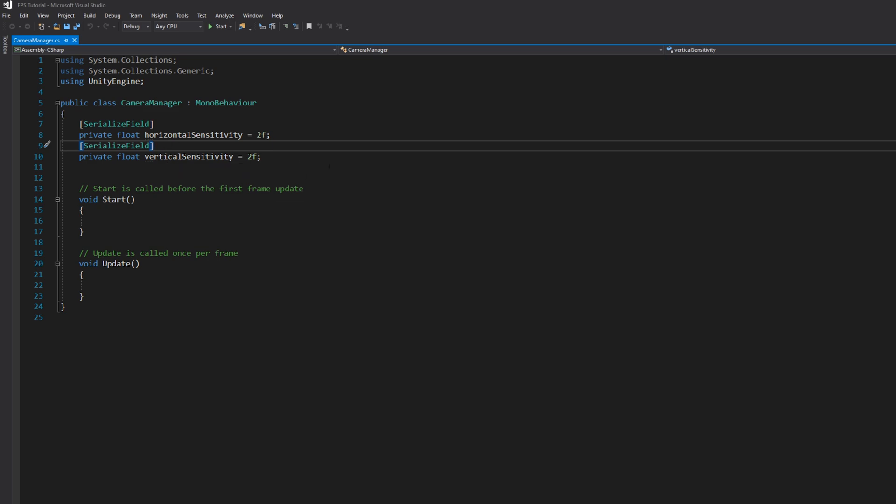
Step: Declare a private Transform playerCamera field
key("enter")
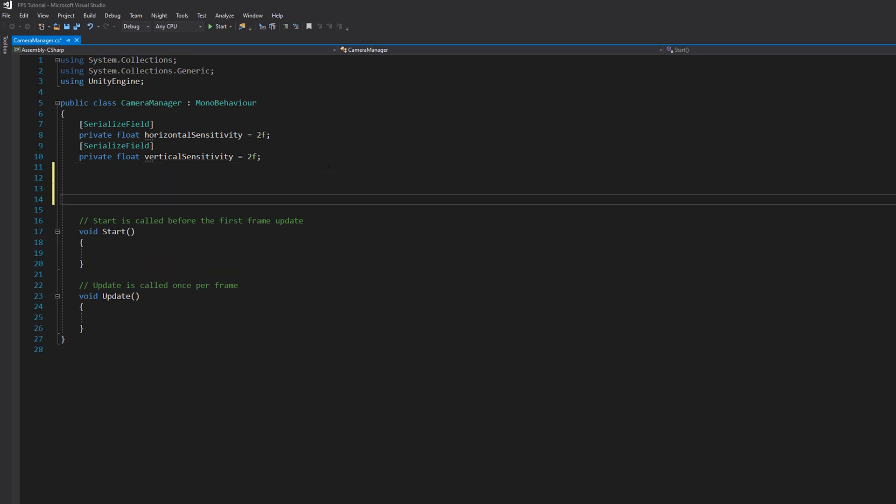
type("private")
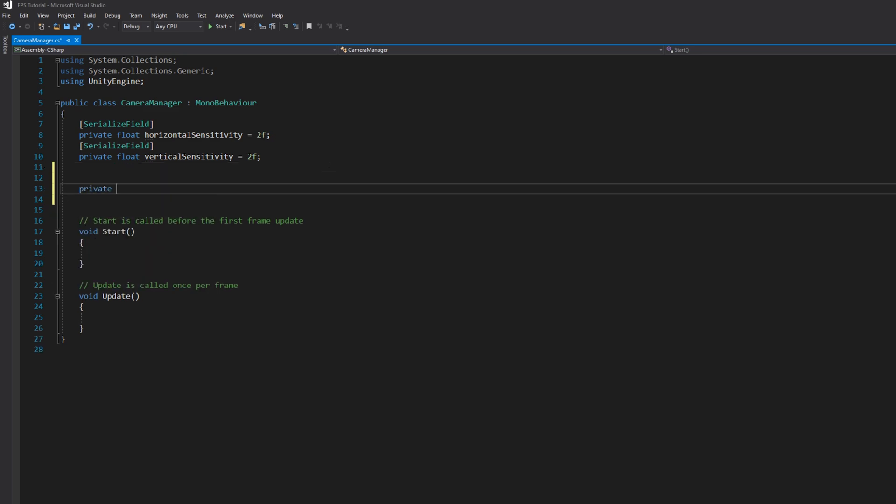
type("Transform")
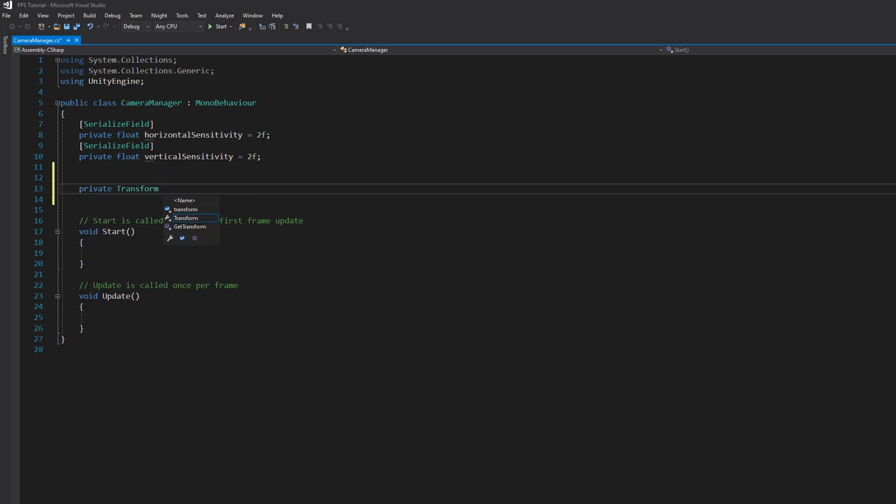
type("playerCamer")
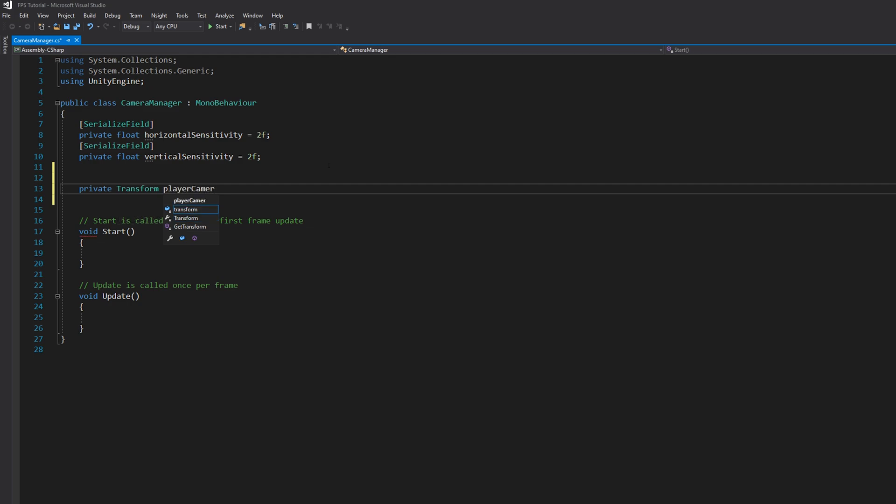
type("a;")
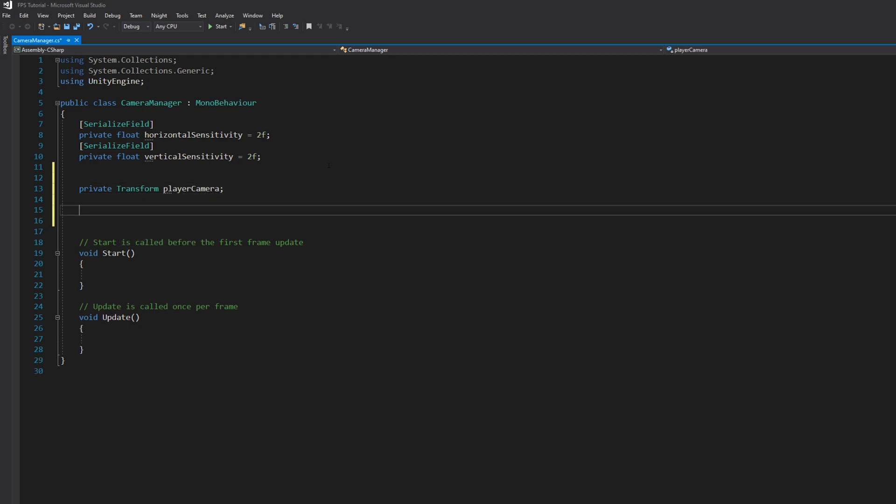
Step: Declare private float yaw = 0.0f and begin the pitch field
type("private float yaw =")
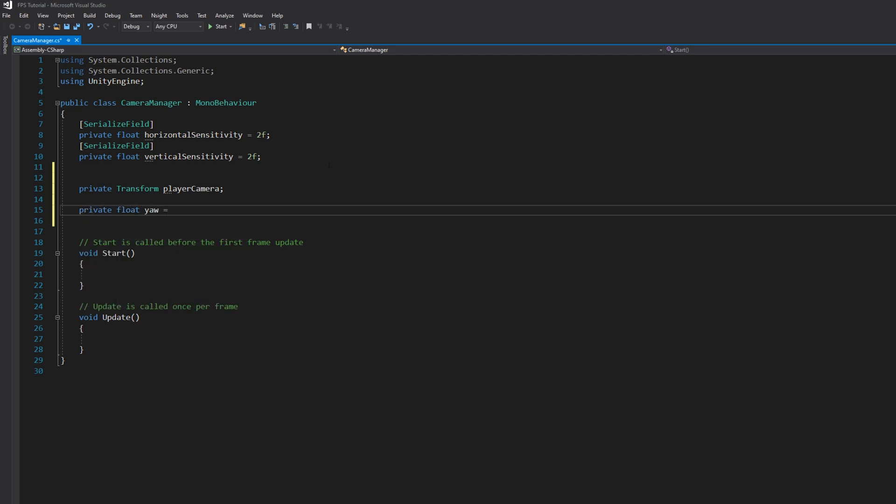
type("0.0f;")
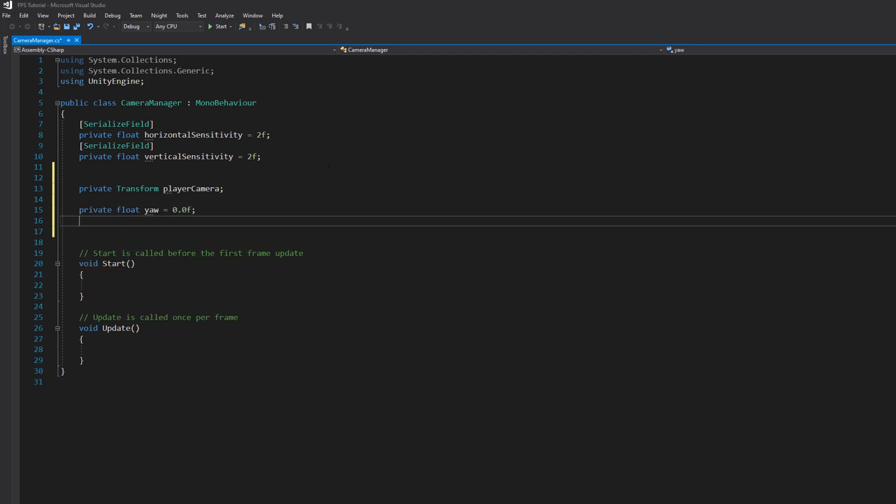
type("private float pitch = 0.0f;")
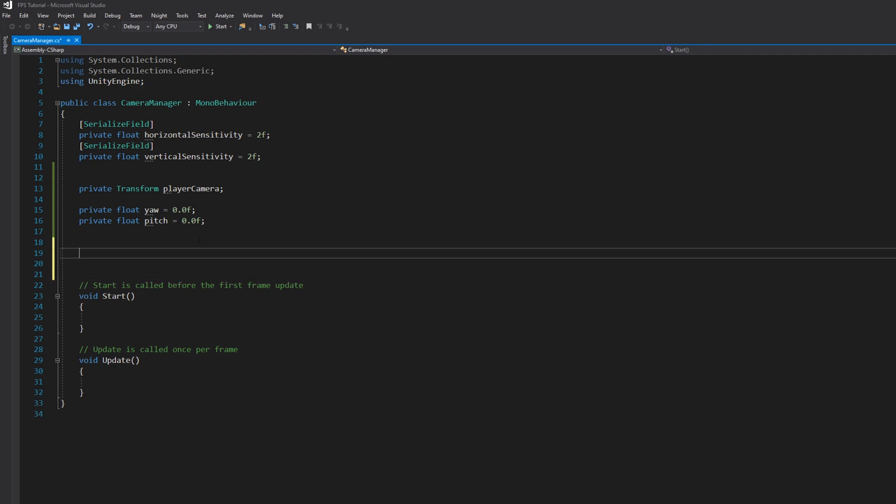
Step: Write void Awake() with an if checking transform.Find("PlayerCamera") != null
type("void")
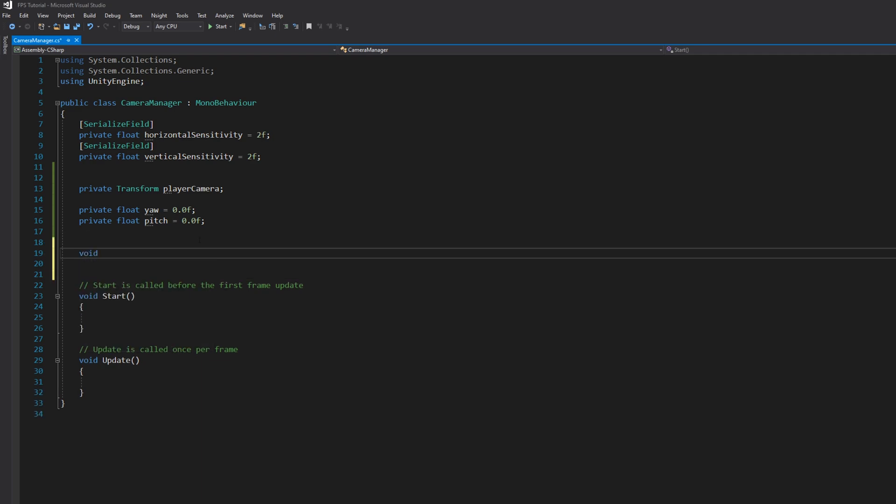
type("Awa")
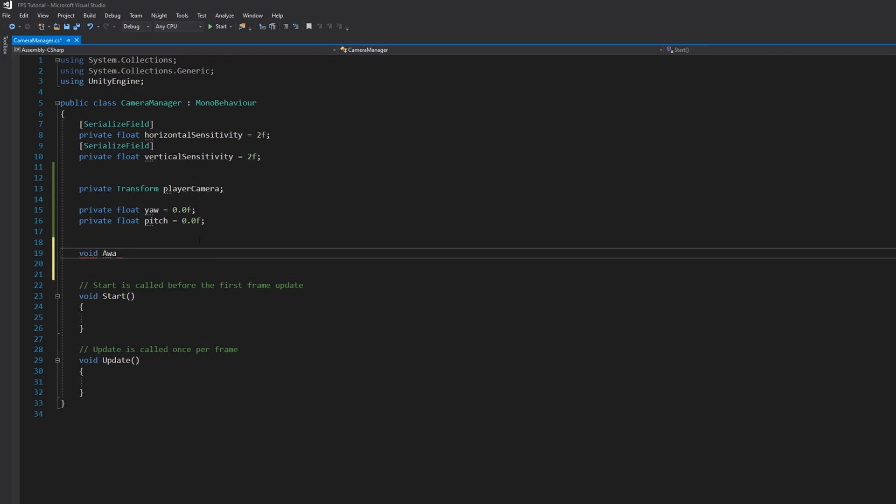
type("ke()")
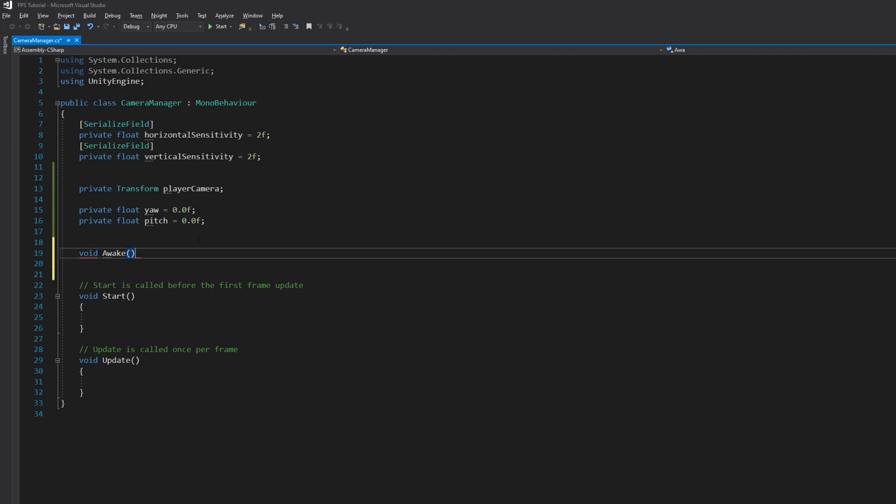
key("enter")
type("{")
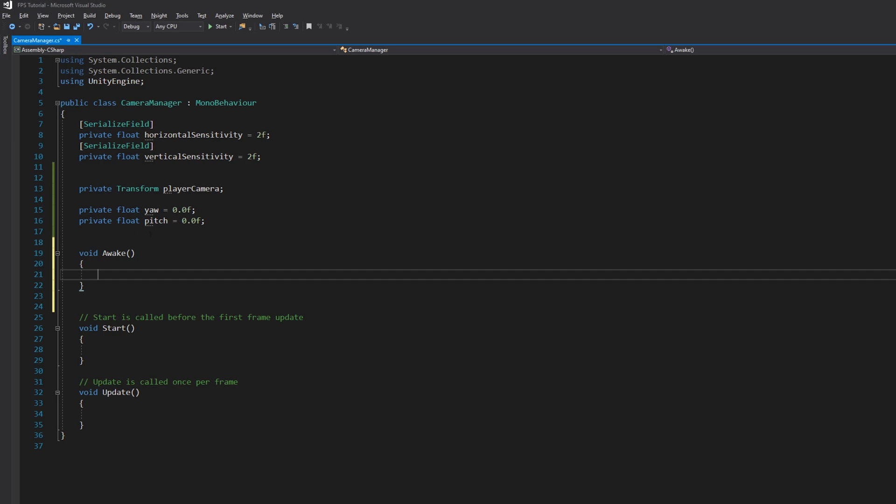
type("if(t")
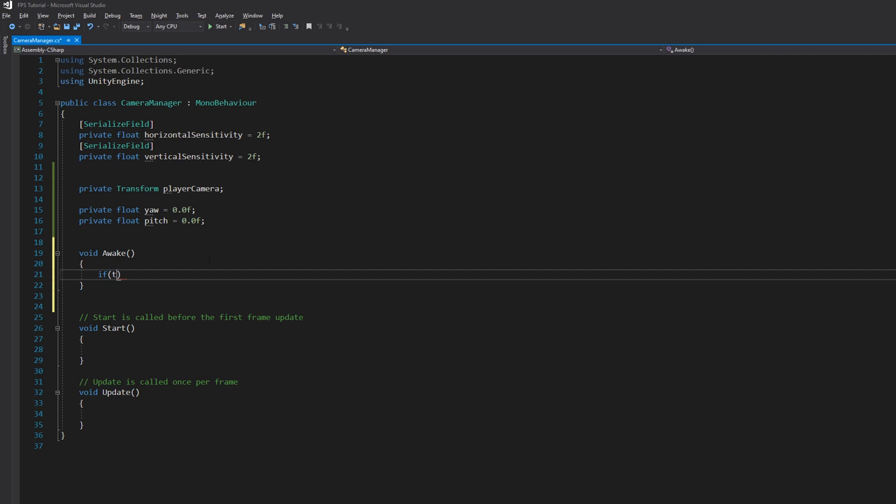
type("ransform.find(\"PlayerCamer")
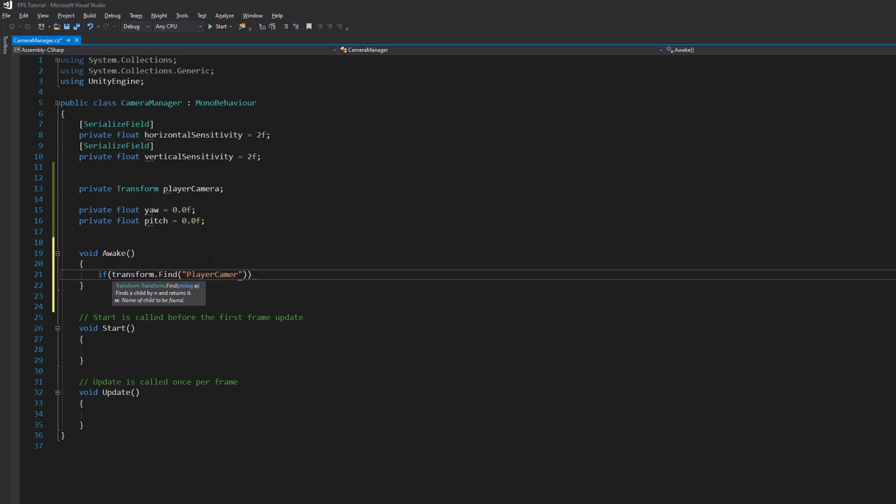
type("a) !")
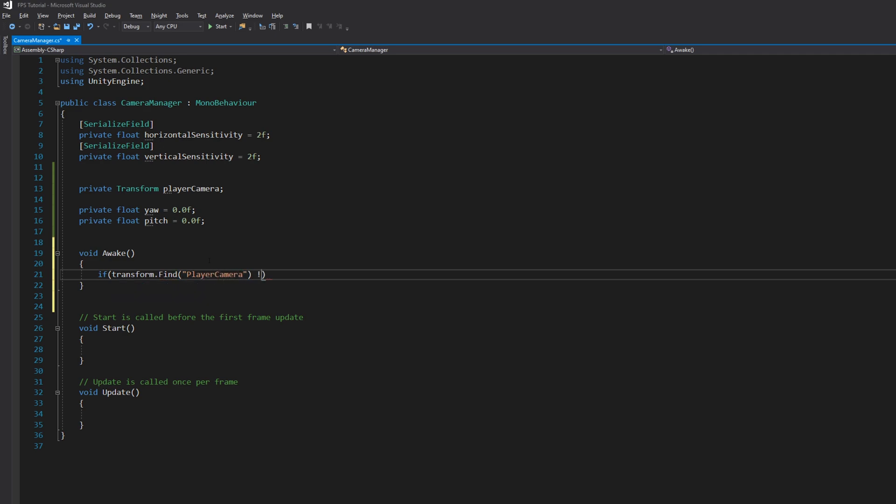
type("= null")
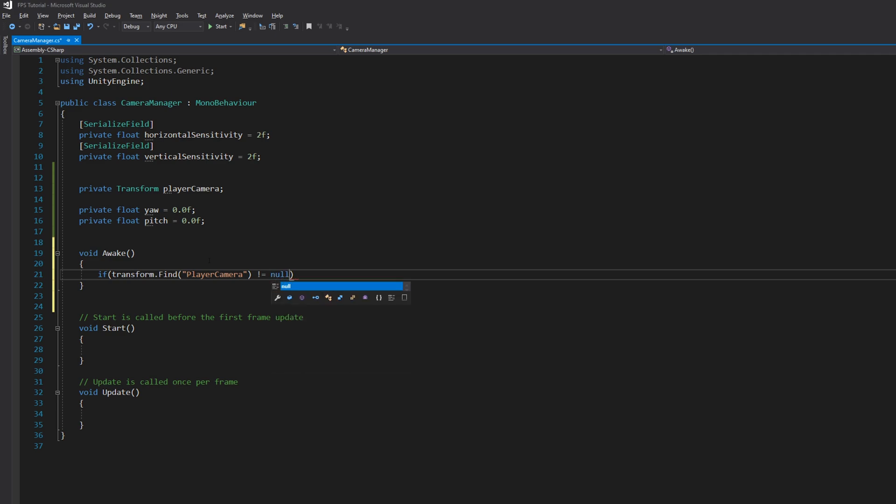
key("Enter")
type("{")
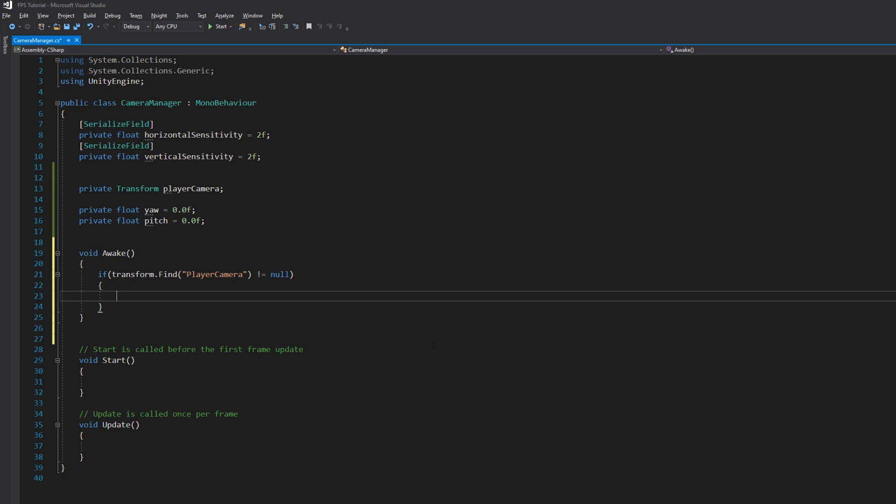
Step: Assign playerCamera from transform.Find("PlayerCamera") inside the null check
type("playerCamera.")
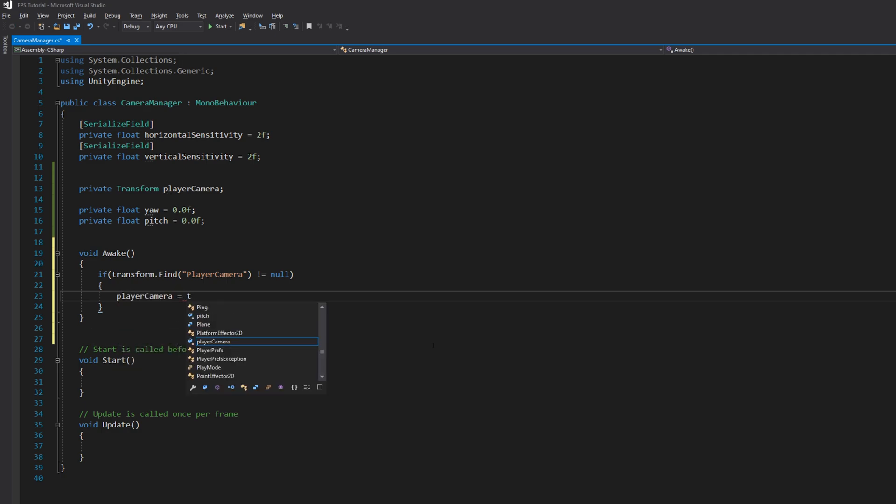
type("ransform.Find")
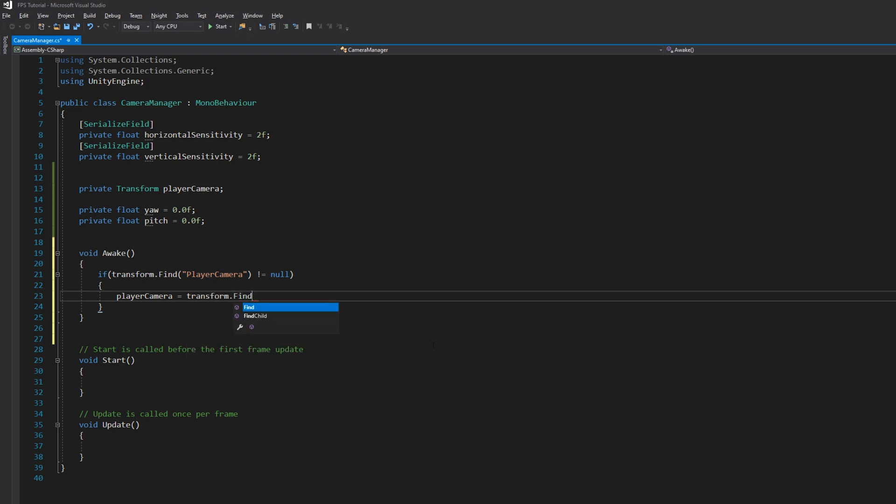
type("(\"PlayerCam\")")
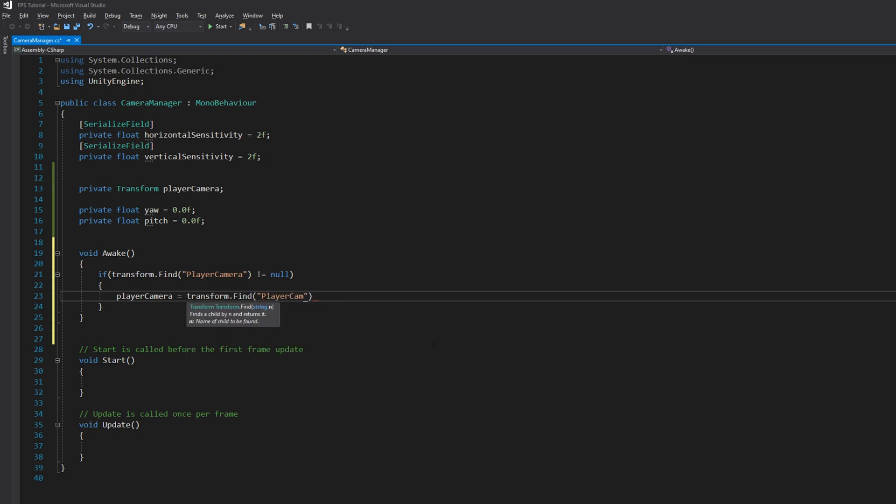
type("era")
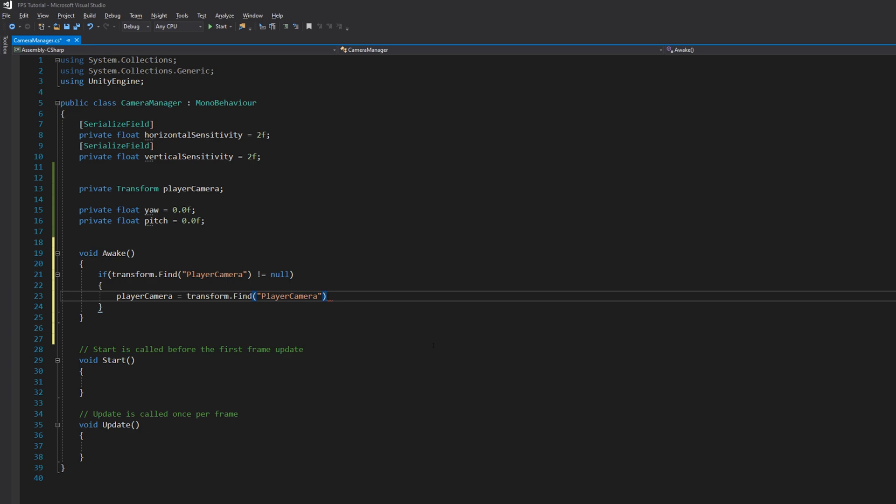
type(";")
type("else")
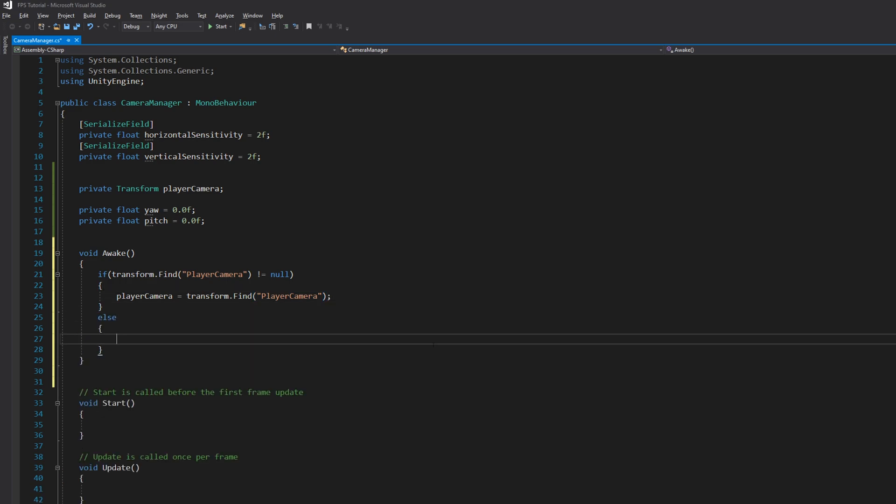
Step: Add an else branch that Debug.LogErrors a missing Player Camera, then save the script
type("Debug.LogError(")
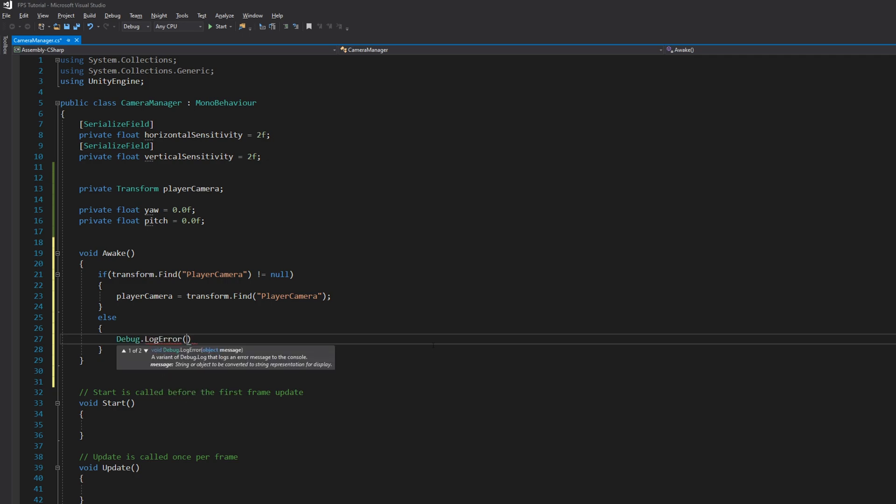
type("\"Player C\"")
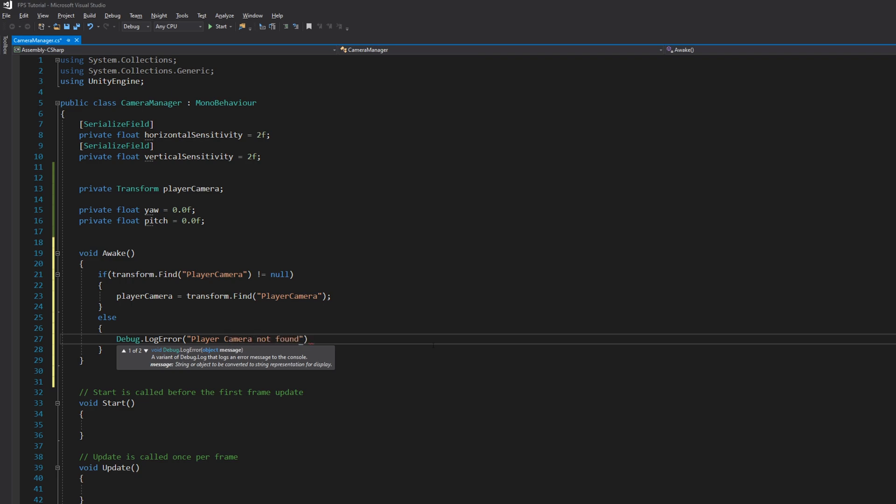
type("!")
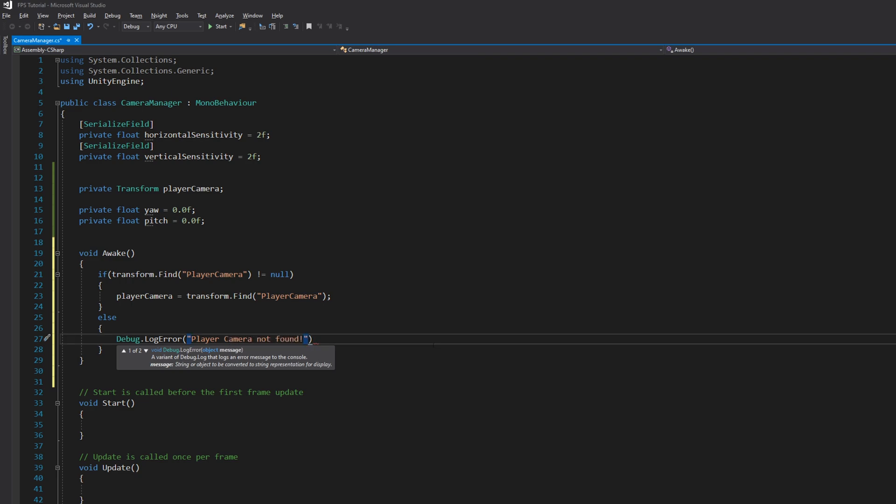
type(";")
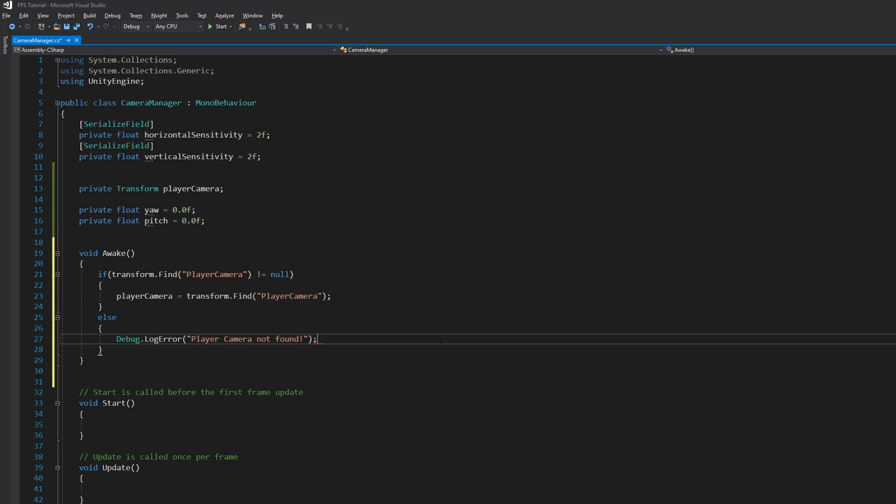
key("ctrl+s")
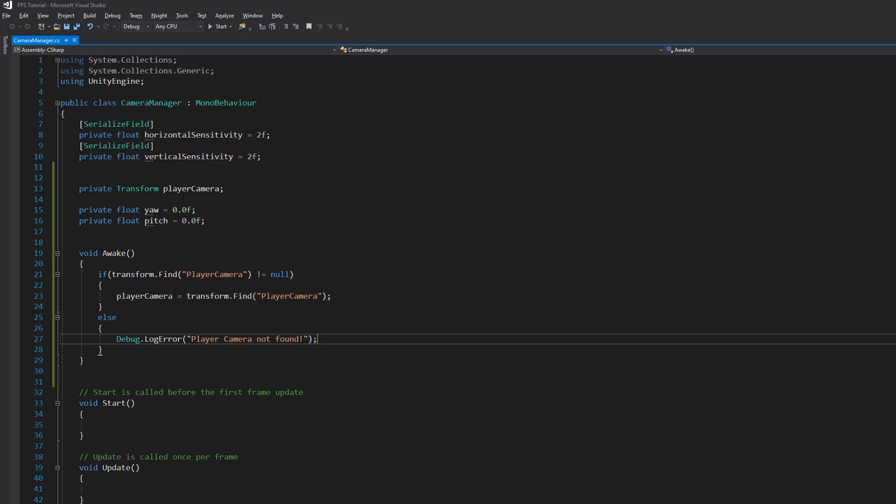
mouse_move(214, 274)
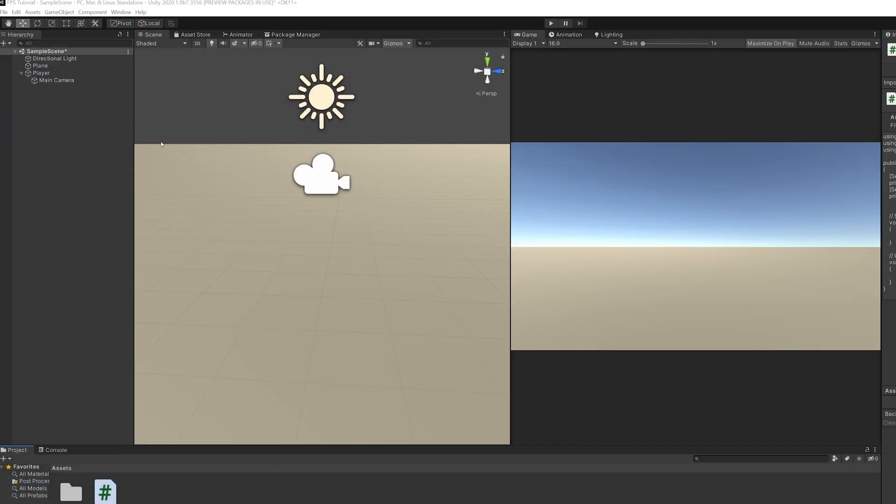
Step: Play the scene through the player camera, stop it, and show the Console output
left_click(57, 80)
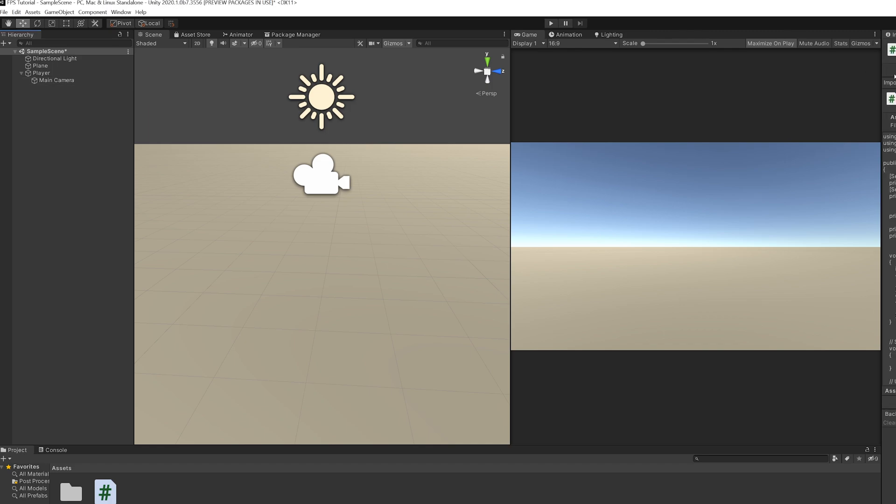
left_click(56, 80)
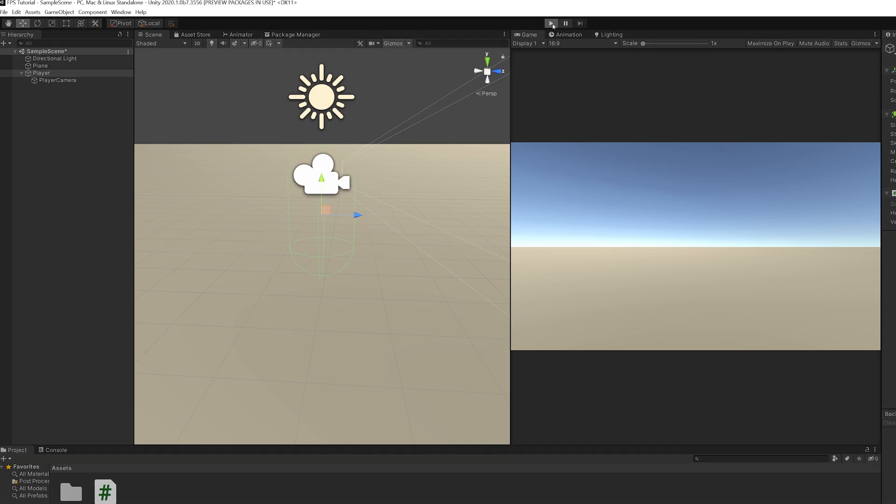
left_click(551, 22)
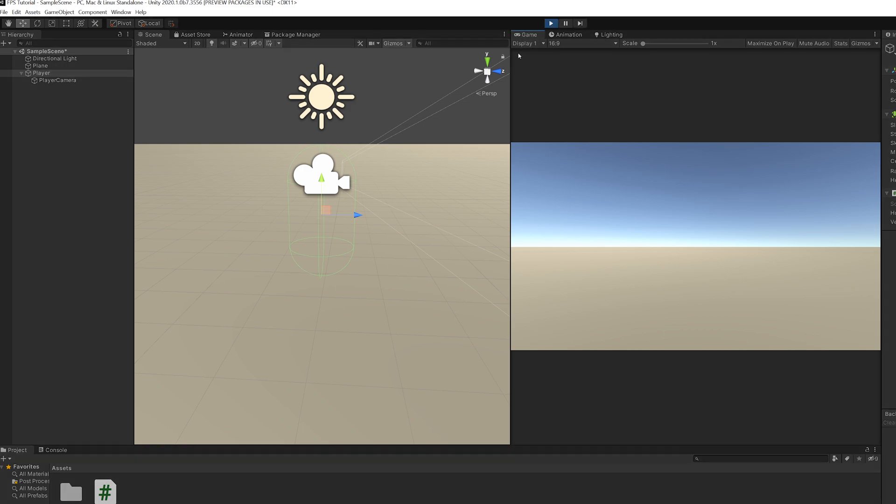
left_click(58, 81)
type("asda")
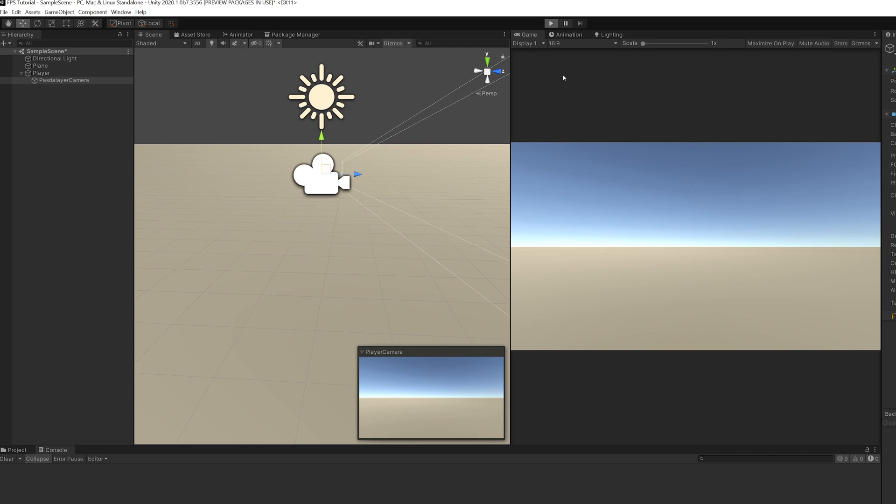
left_click(551, 22)
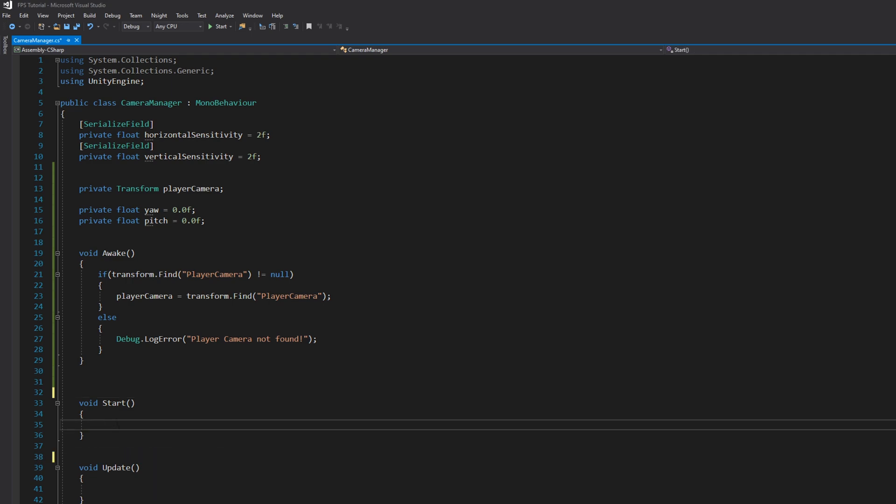
Step: Set Cursor.lockState = CursorLockMode.Locked in Start() via IntelliSense completion
type("C")
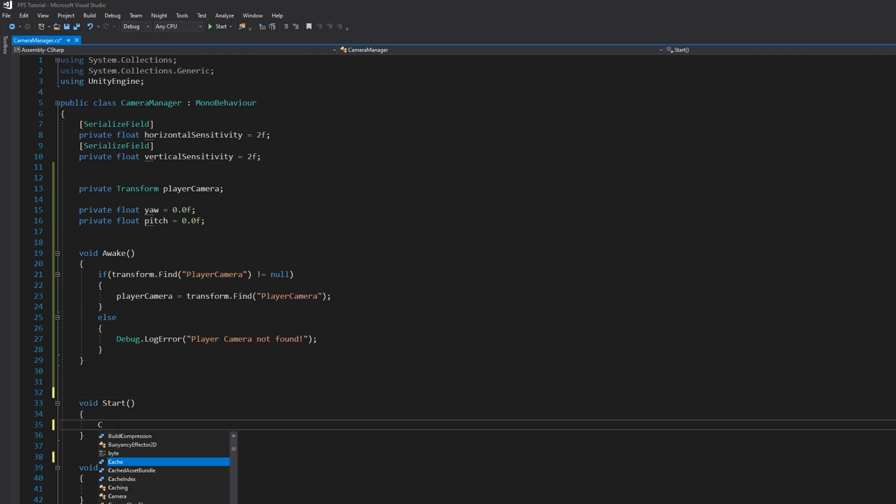
type("ursor.lockState = CursorLockMode.Locked;")
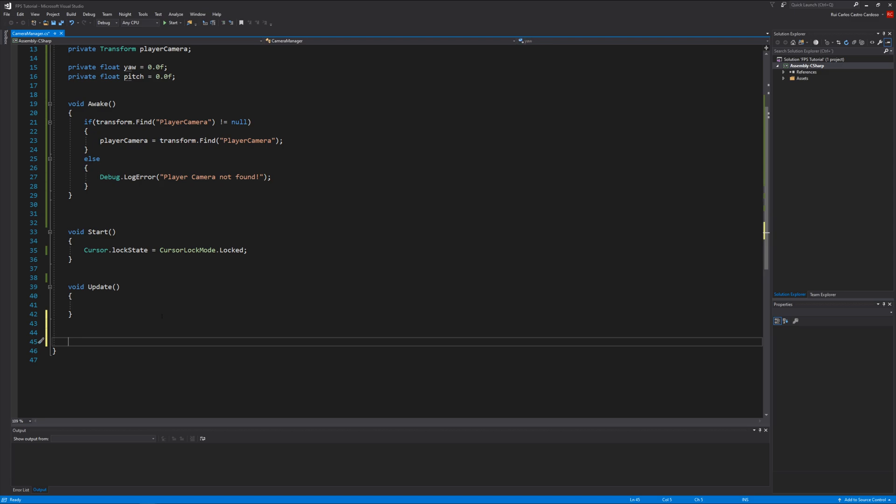
Step: Write void GetMouseInput() with yaw += horizontalSensitivity * Input.GetAxis("Mouse X")
type("void")
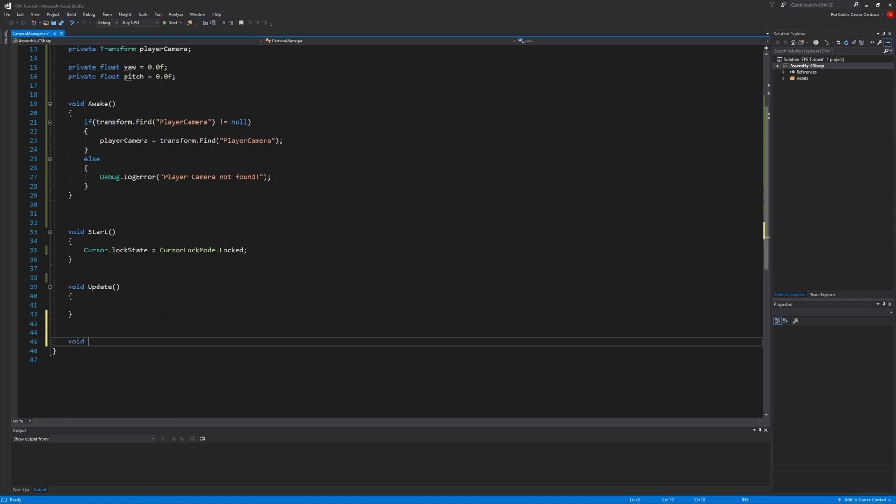
type("GetIn")
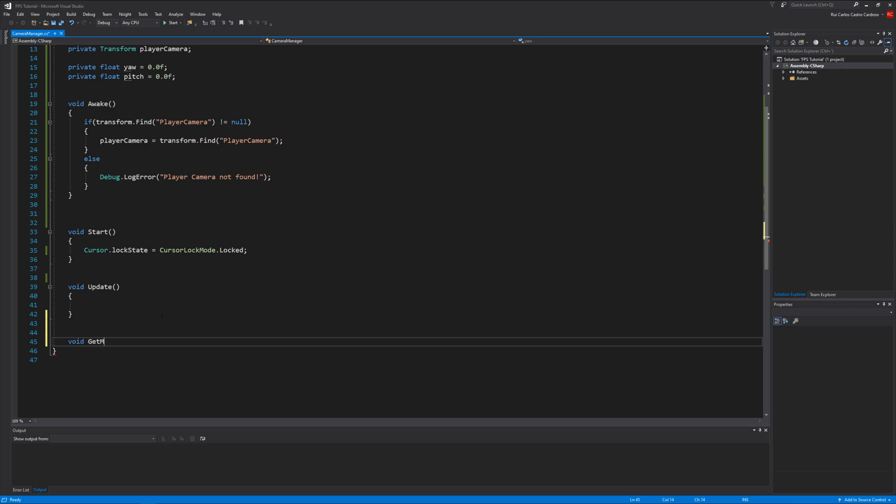
type("ouseInput(")
type("{")
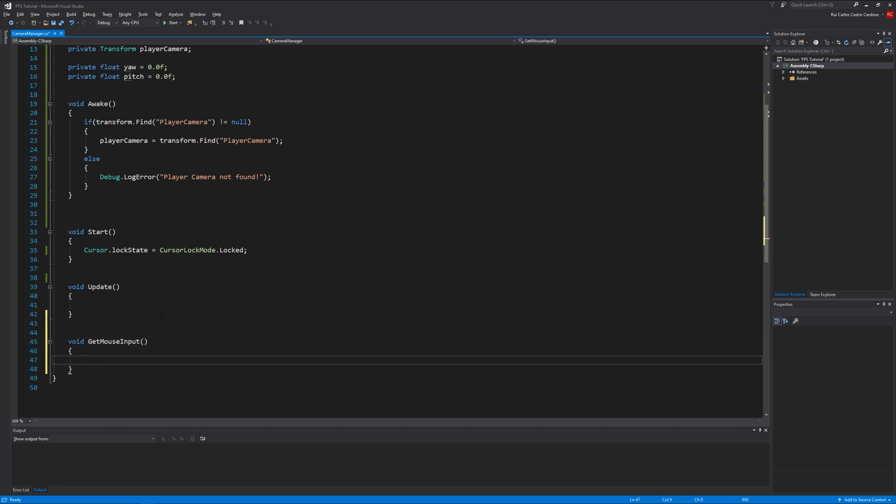
type("yaw")
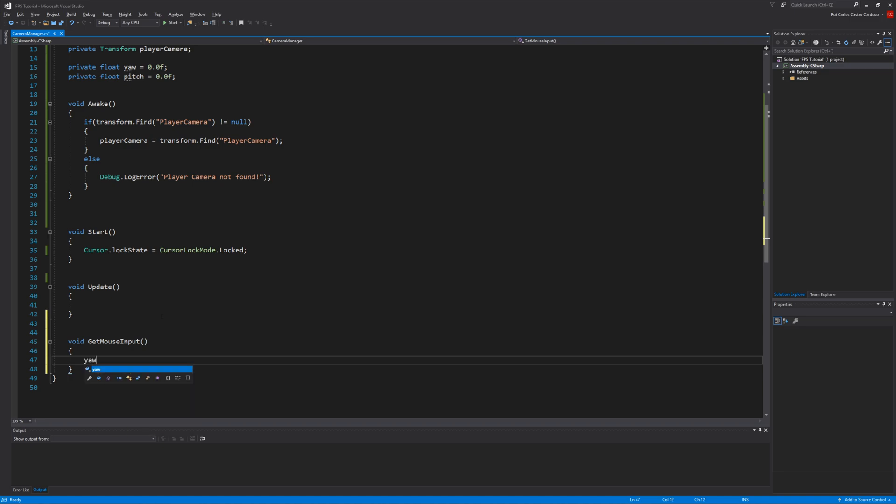
type("+=")
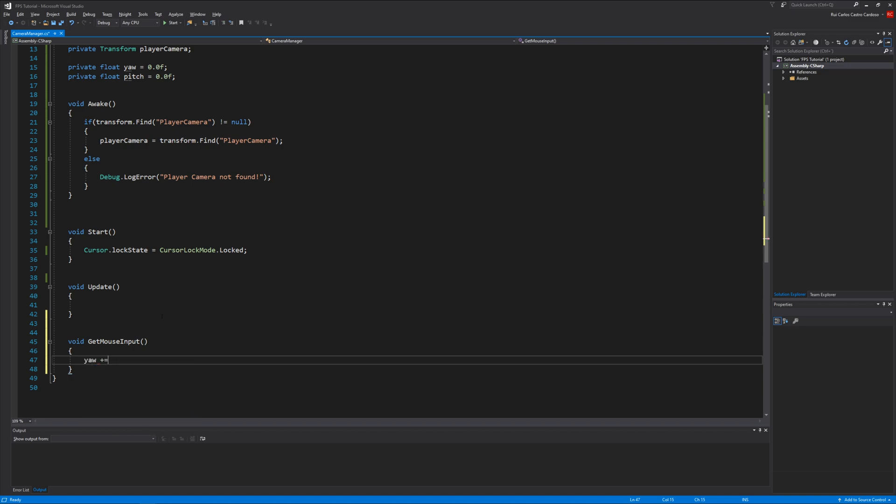
type("horizo")
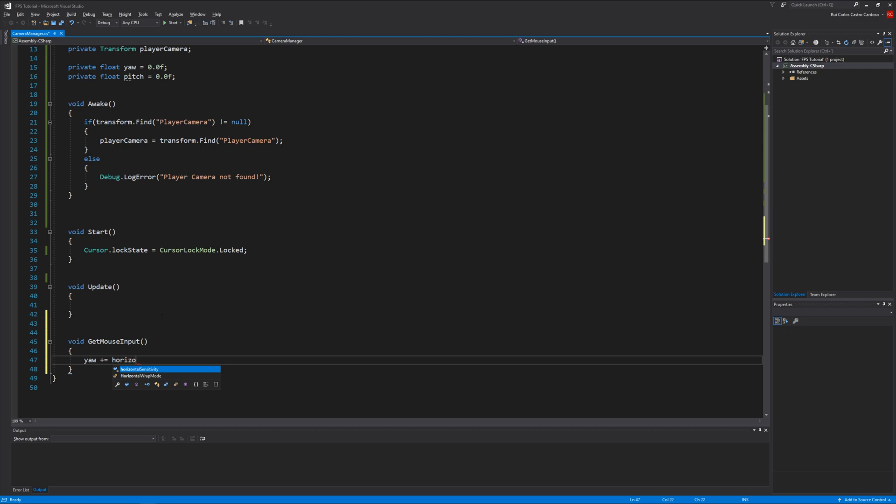
key("Tab")
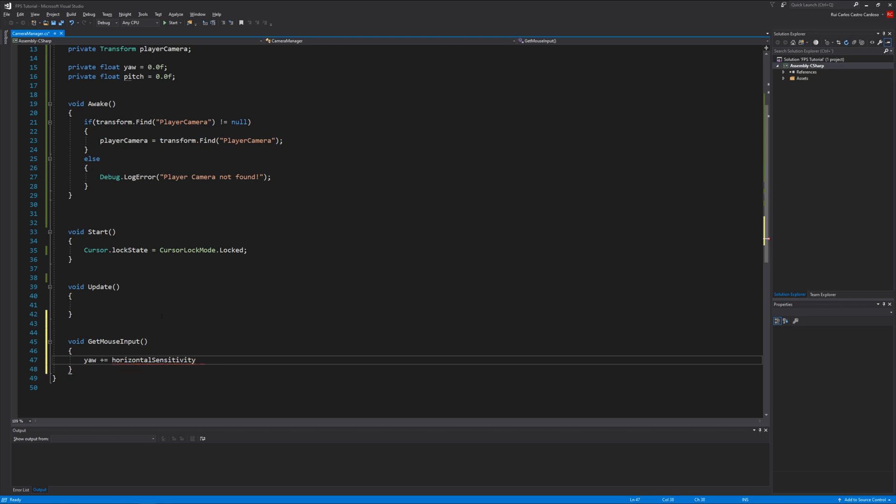
type("* Input.GetAxis(")
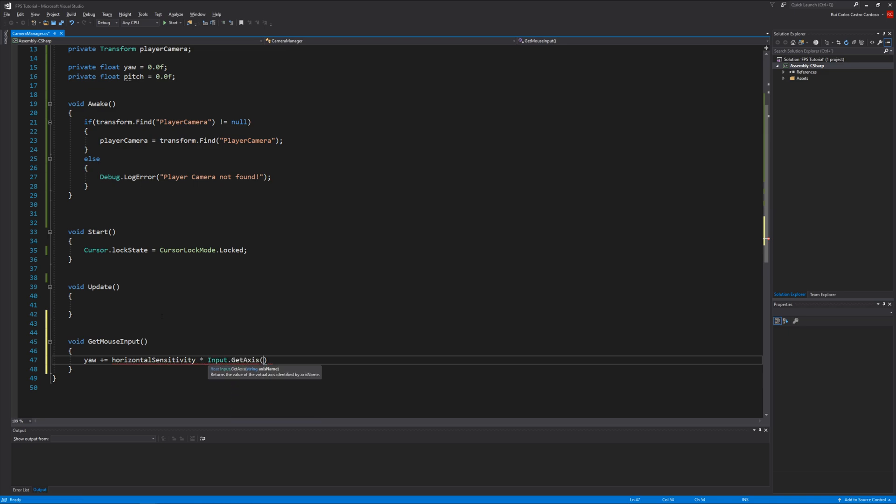
type("\"Mouse X\"")
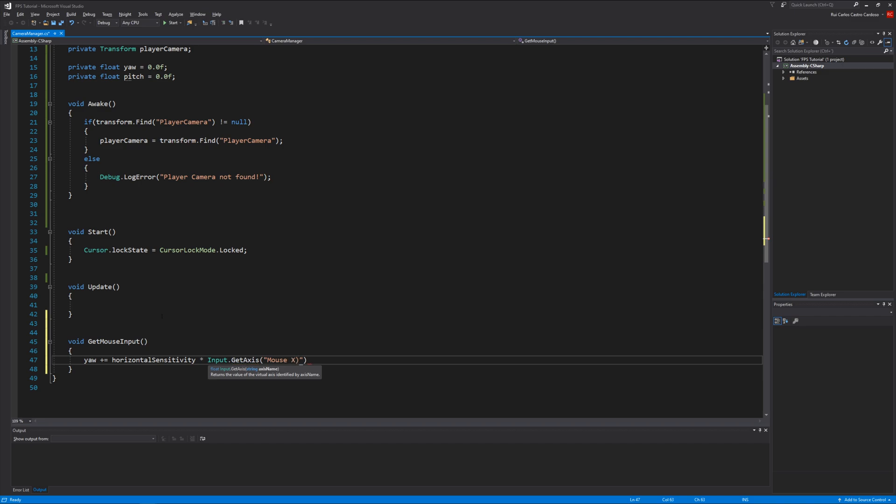
type(";")
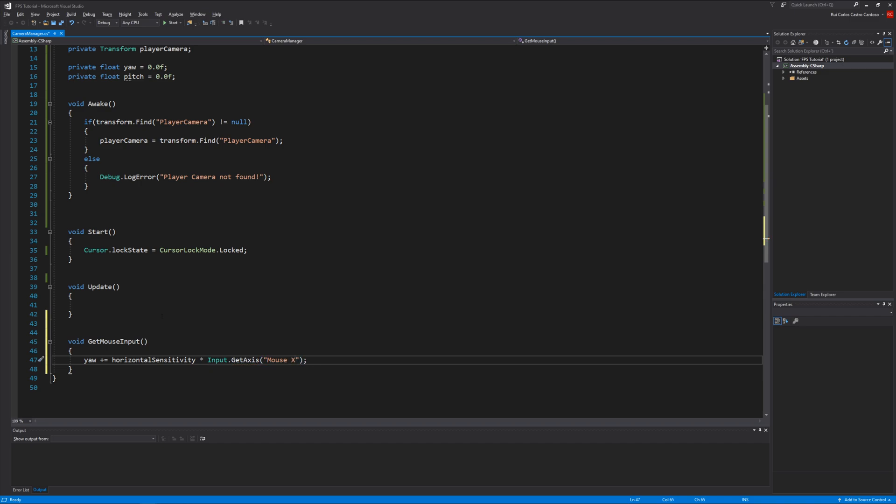
Step: Add pitch -= verticalSensitivity * Input.GetAxis("Mouse Y") to GetMouseInput()
key("enter")
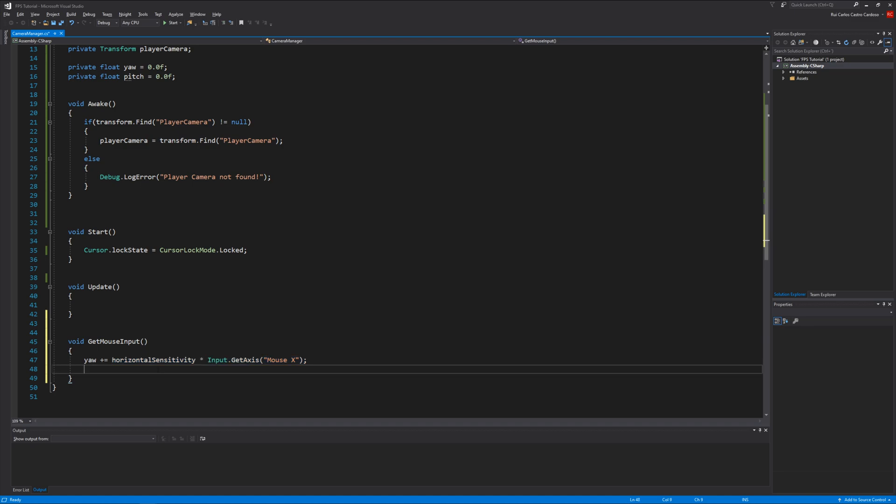
type("pitch")
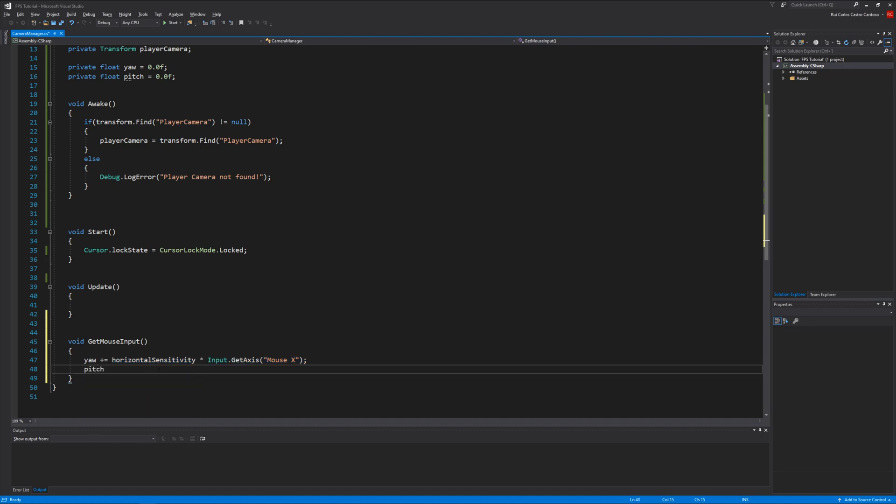
type("-=")
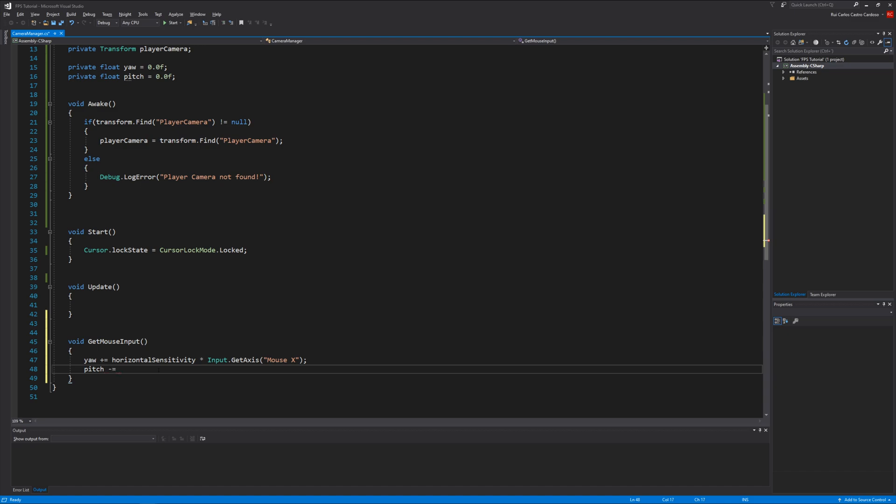
type("verticalSensitivity")
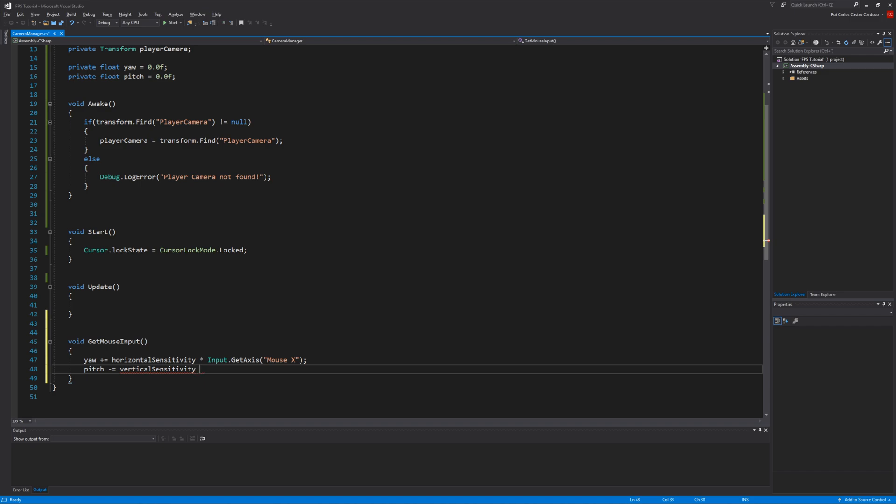
type("* Inp")
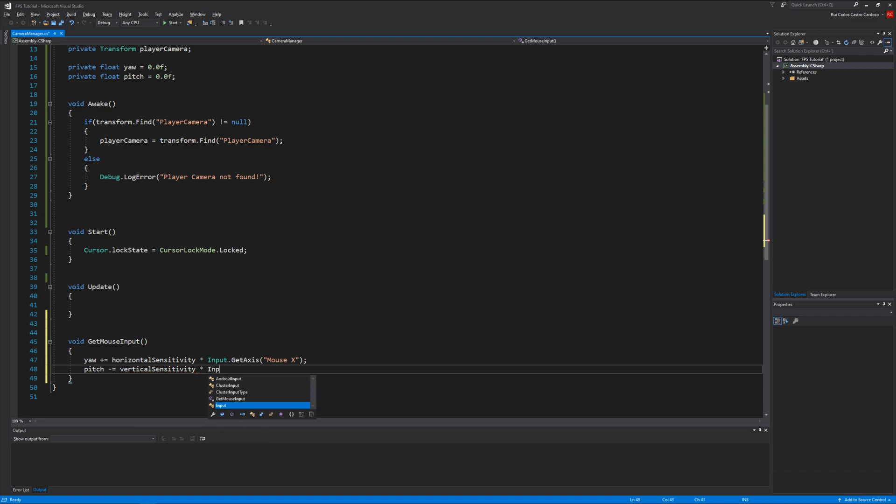
type("Input.GetAxis(")
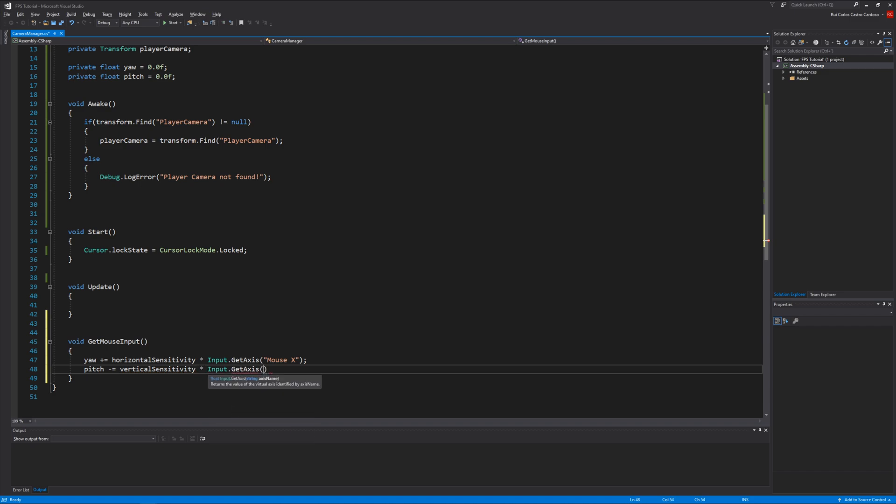
type("\"Mouse \"")
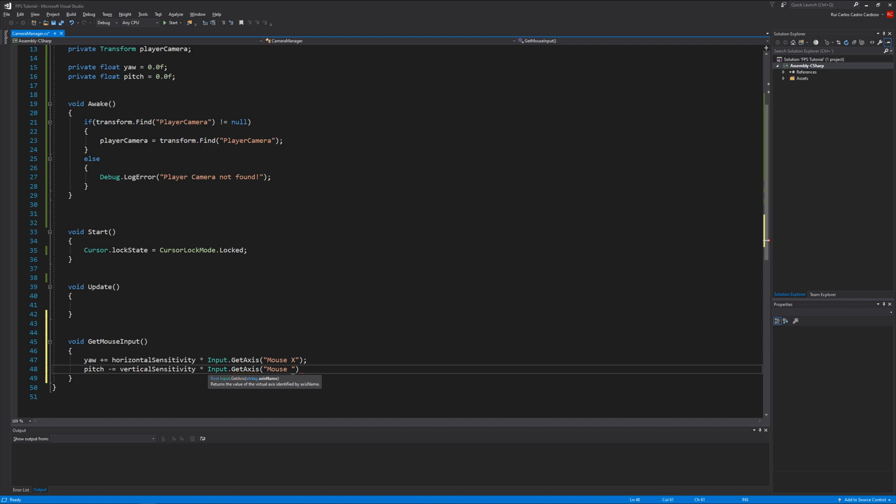
type("Y")
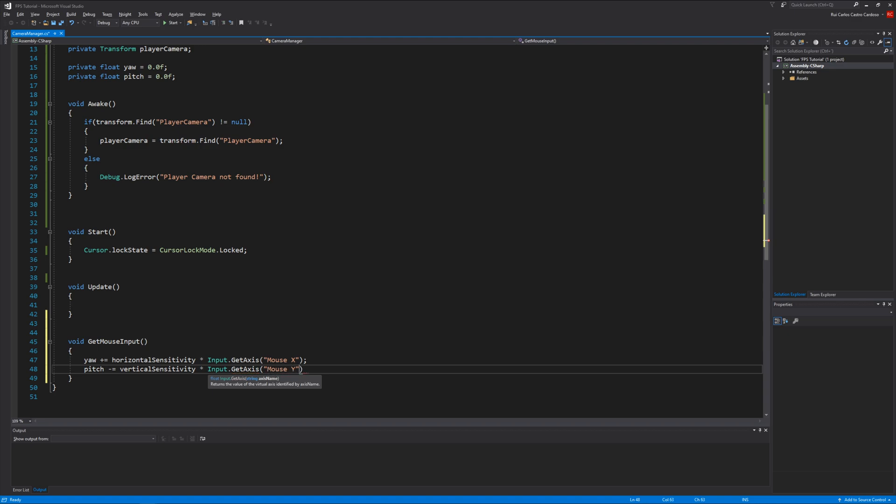
type(";")
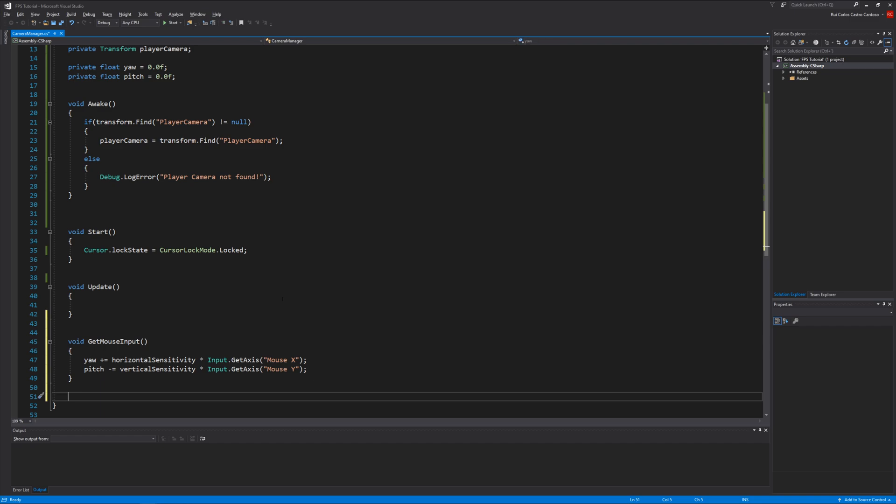
Step: Start a MoveCamera method assigning playerCamera.transform.eulerAngles a new Vector3
type("void")
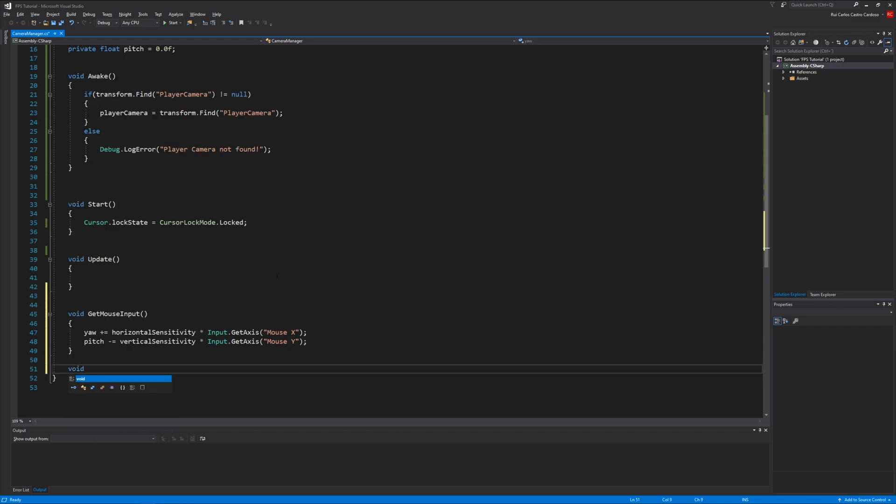
type("MoveC")
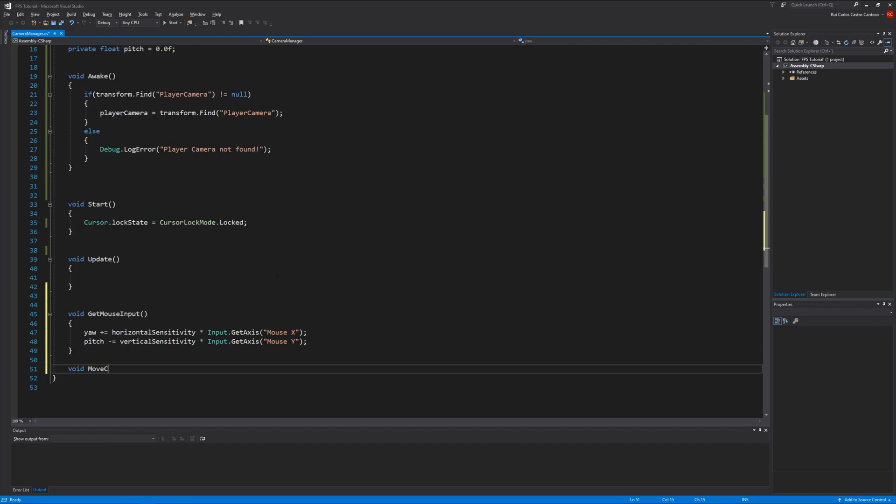
type("amera()")
type("{")
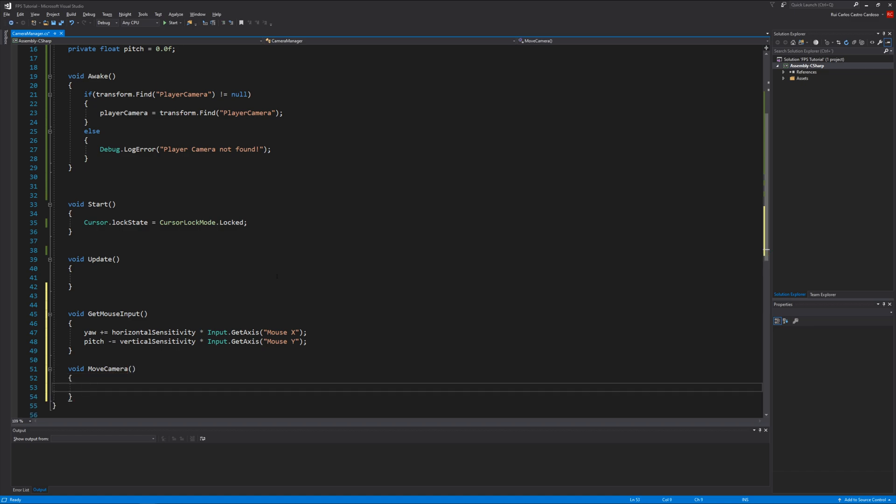
type("player")
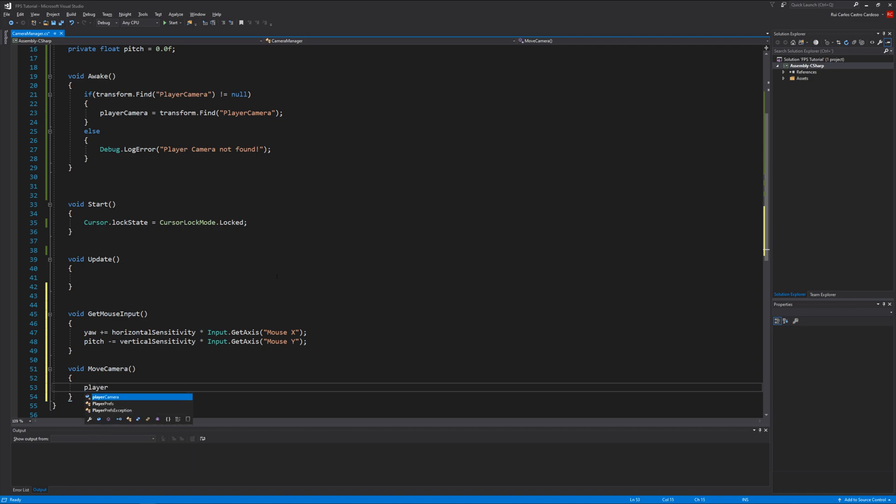
type("Camera.tra")
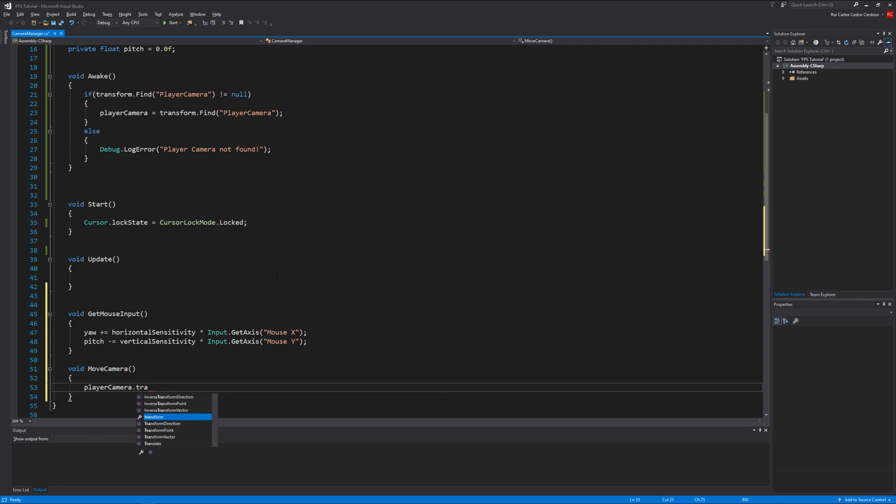
type("nsform.euler")
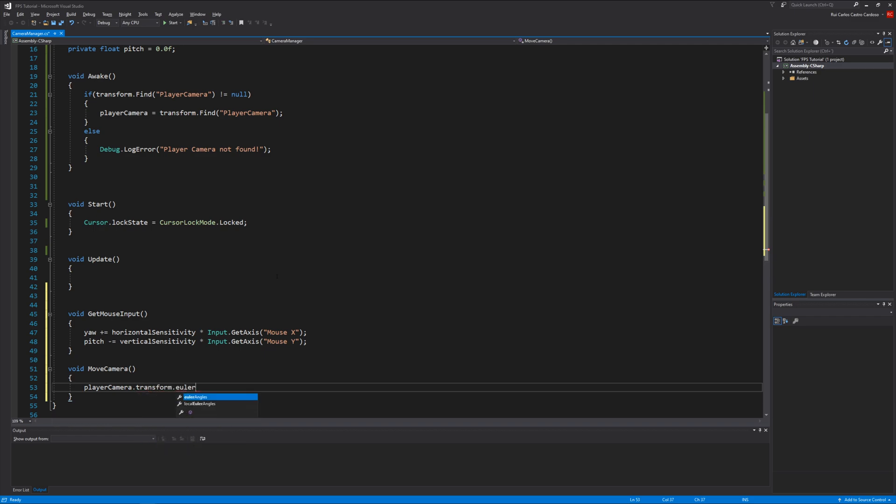
type("Angles = new")
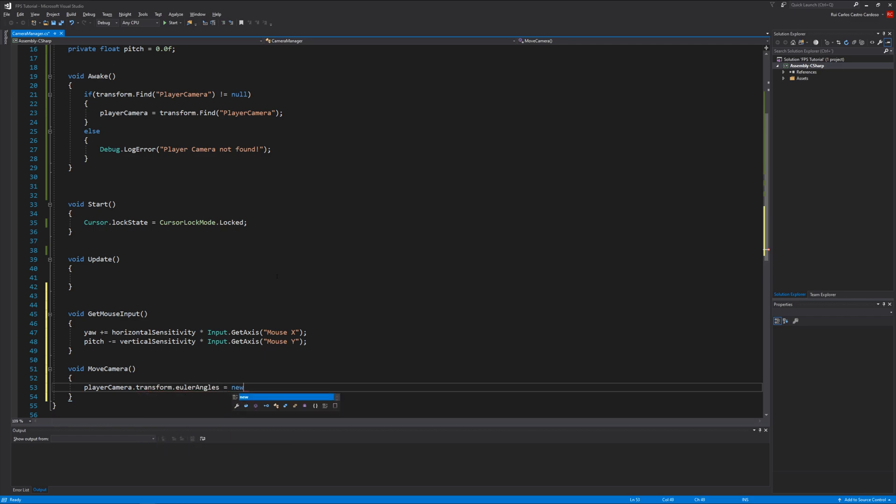
type("Vector3")
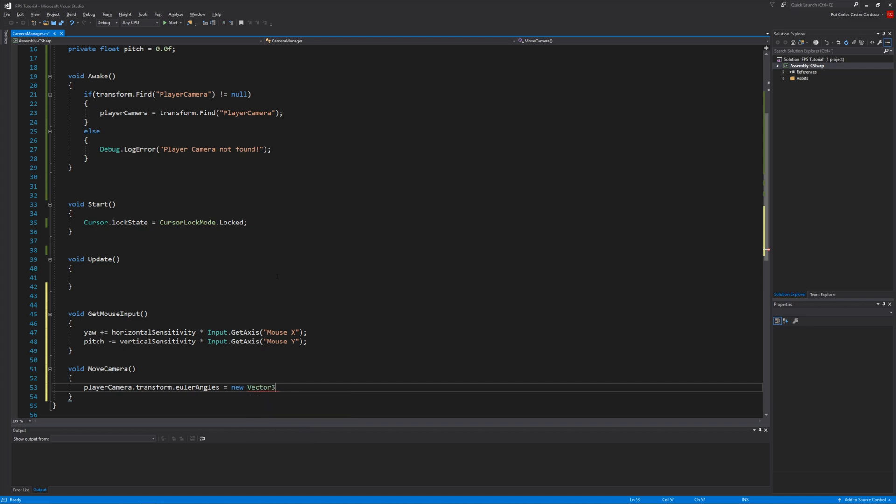
Step: Fill the Vector3 with pitch, the camera's current eulerAngles.y, and 0.0f roll
type("(pitch,")
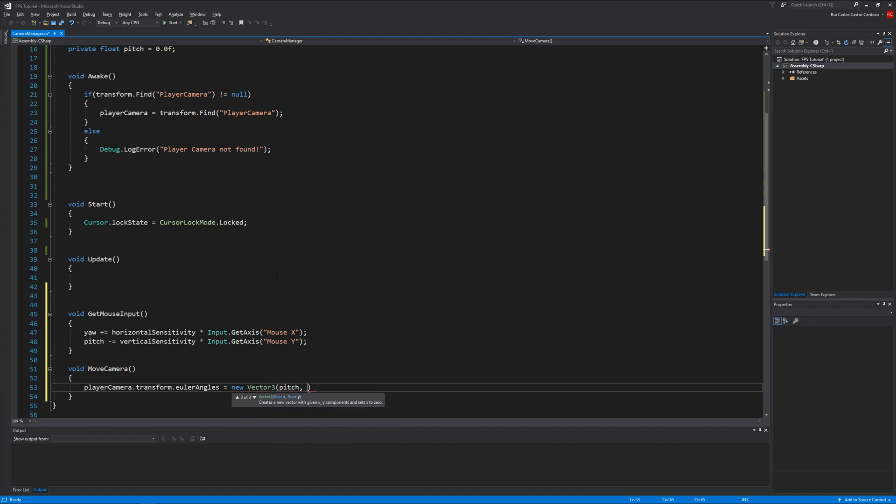
type("playerCamera.transform")
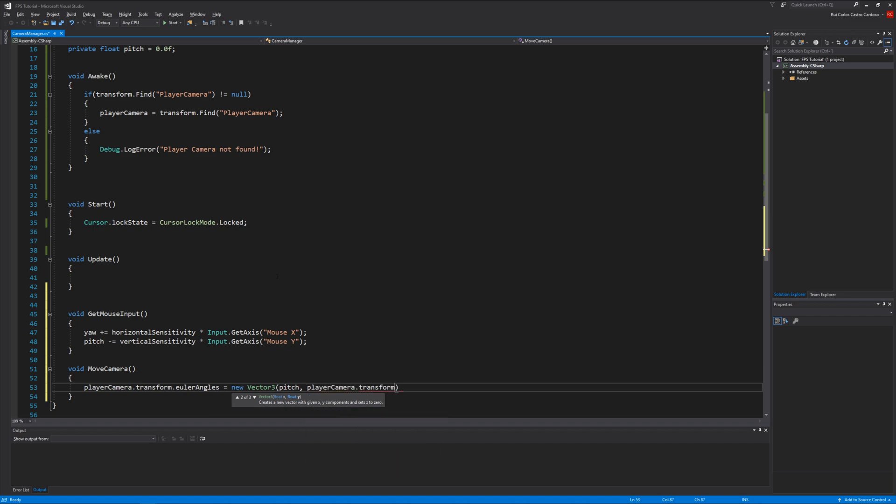
type("eulerAngles.y, 0")
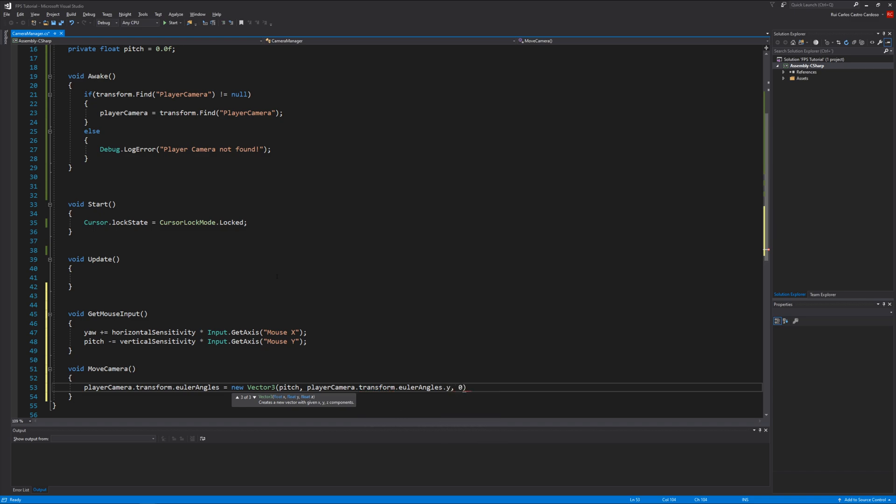
type(".0")
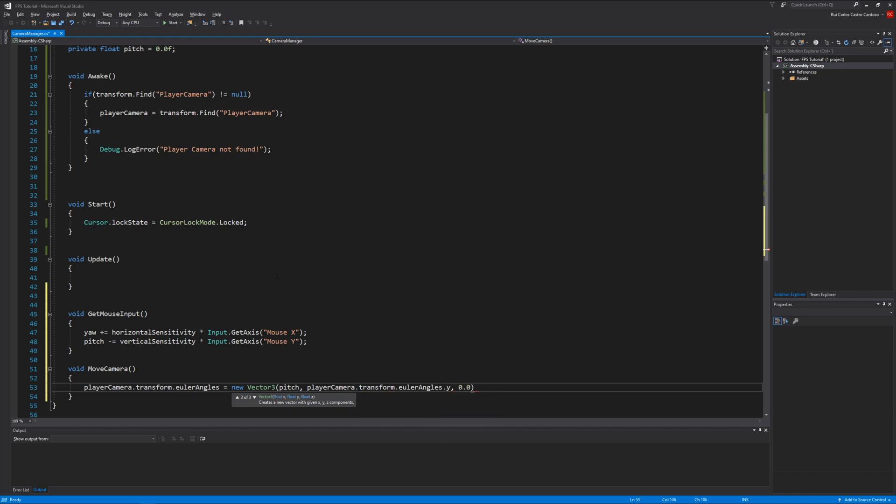
type("f")
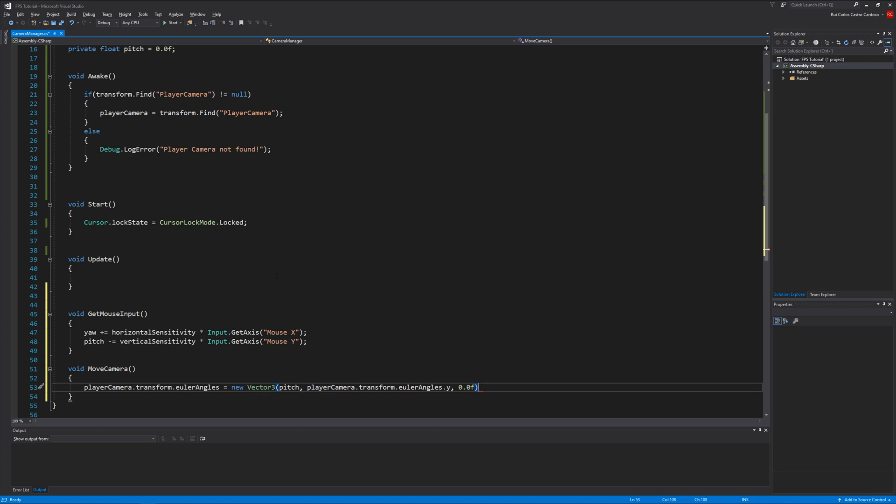
type(";")
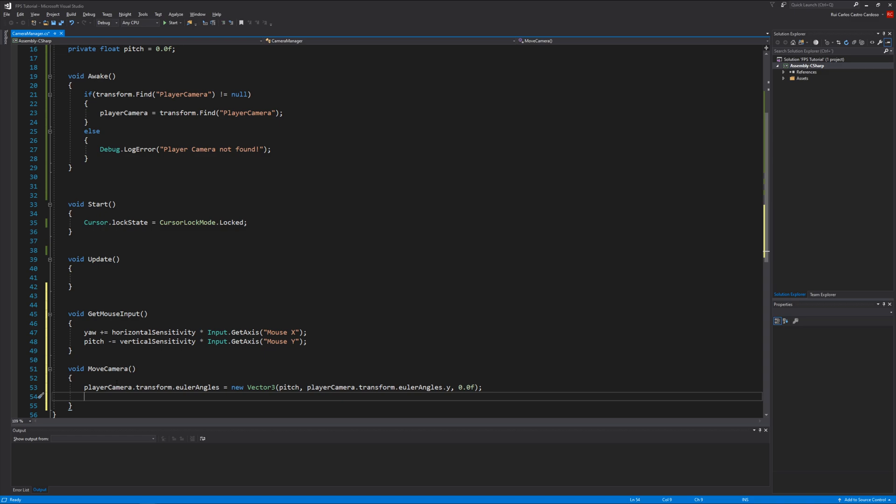
Step: Add transform.eulerAngles = new Vector3(0.0f, yaw, 0.0f) to rotate the body by yaw
type("transform")
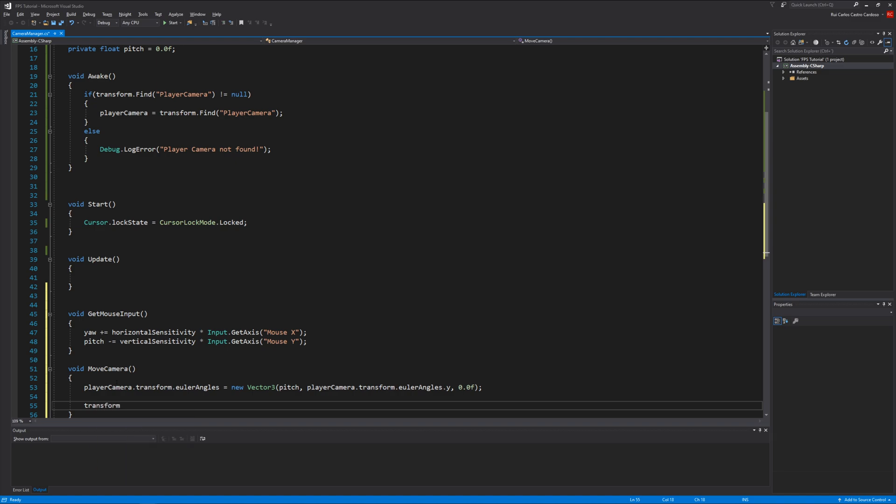
type(".eulerAngles =")
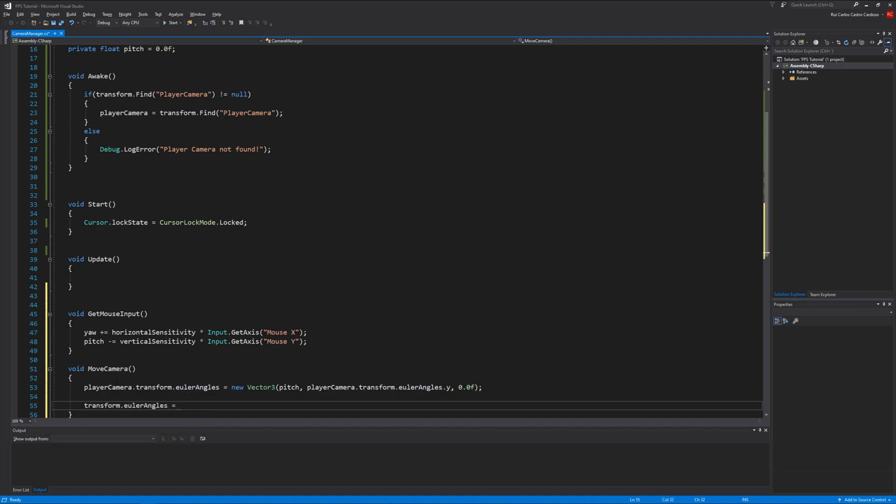
type("new Vector3")
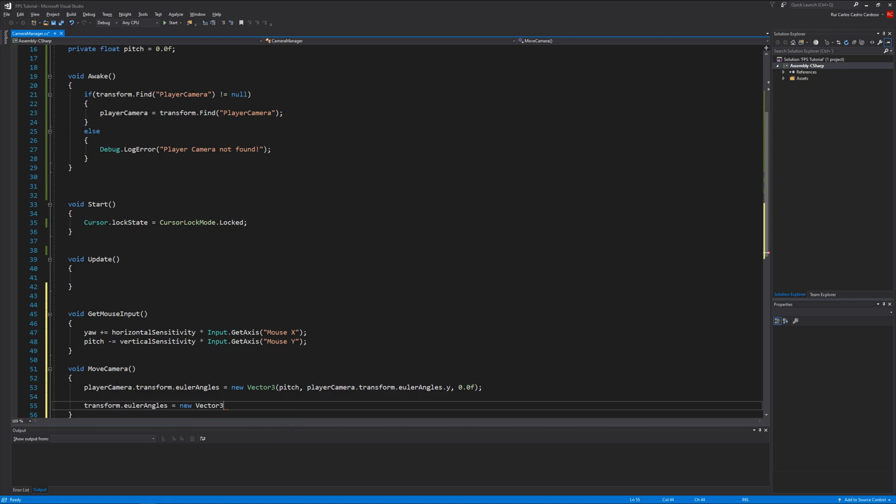
type("(0,0f")
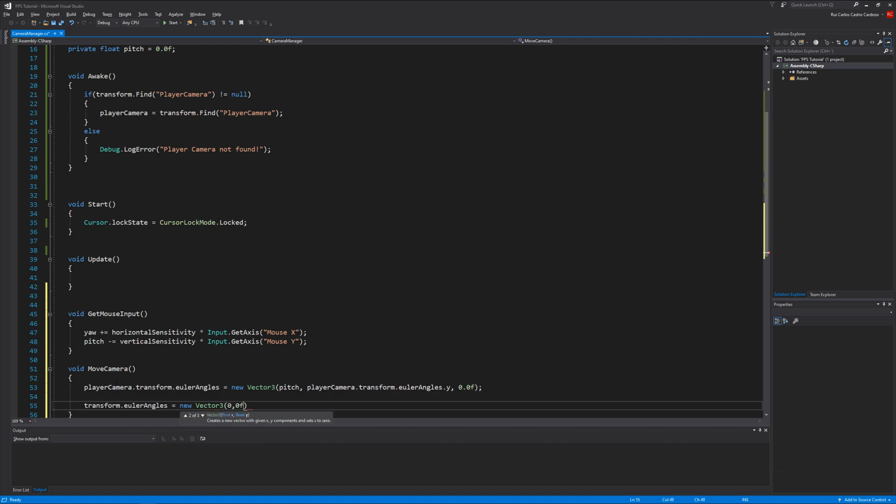
type("yaw,")
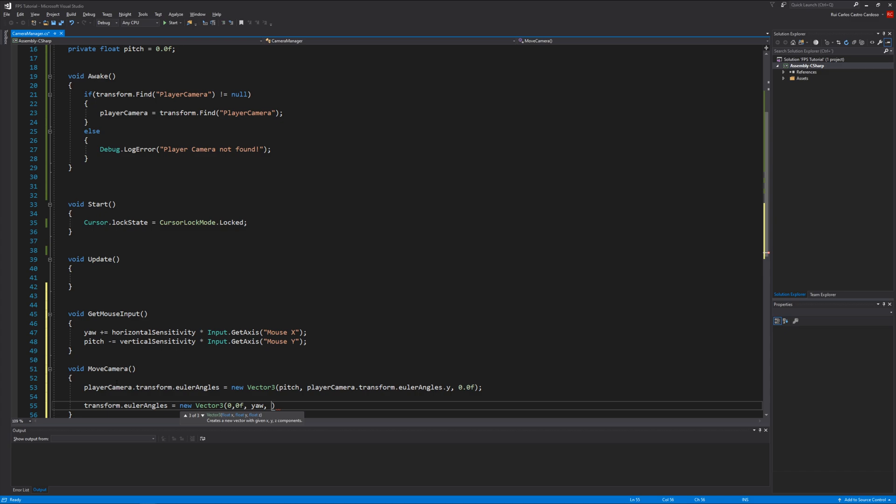
type("0.0f")
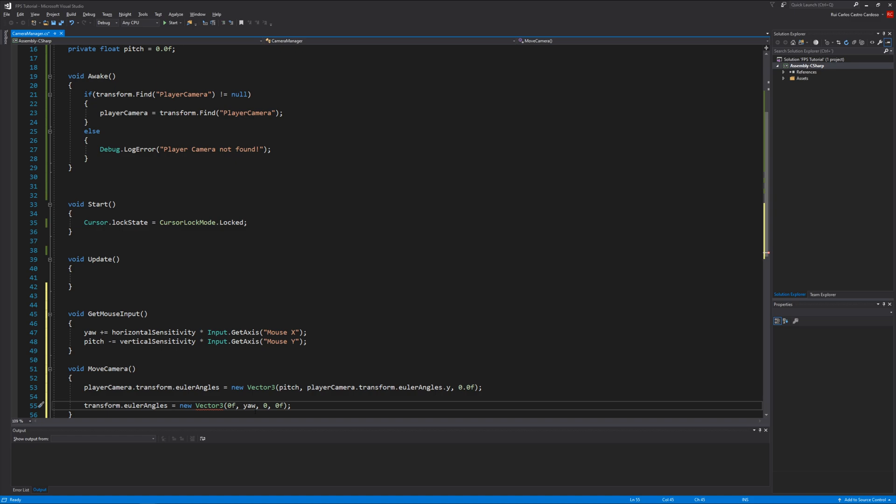
type(".0")
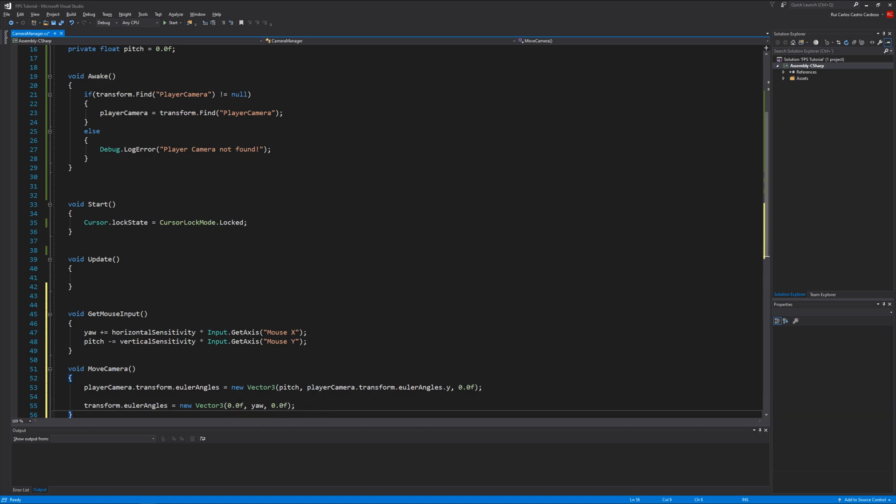
triple_click(280, 386)
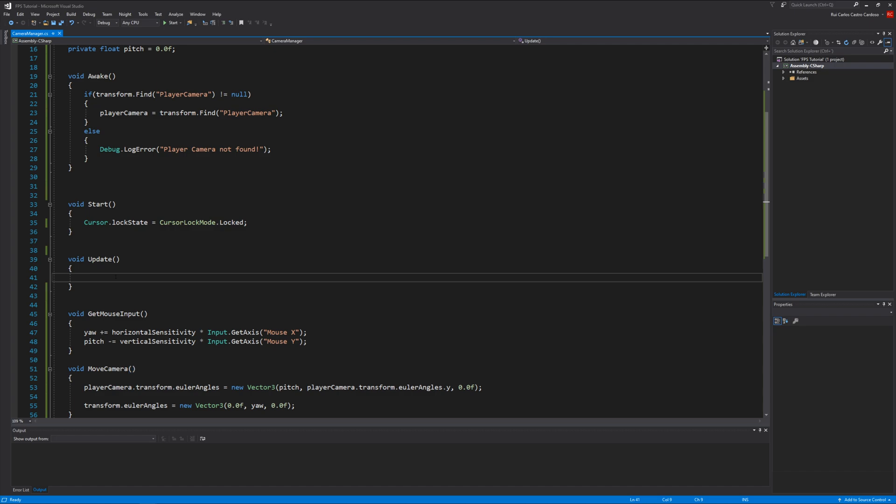
Step: Call GetMouseInput() inside Update, accepting the IntelliSense completion
type("GetMouseInput(")
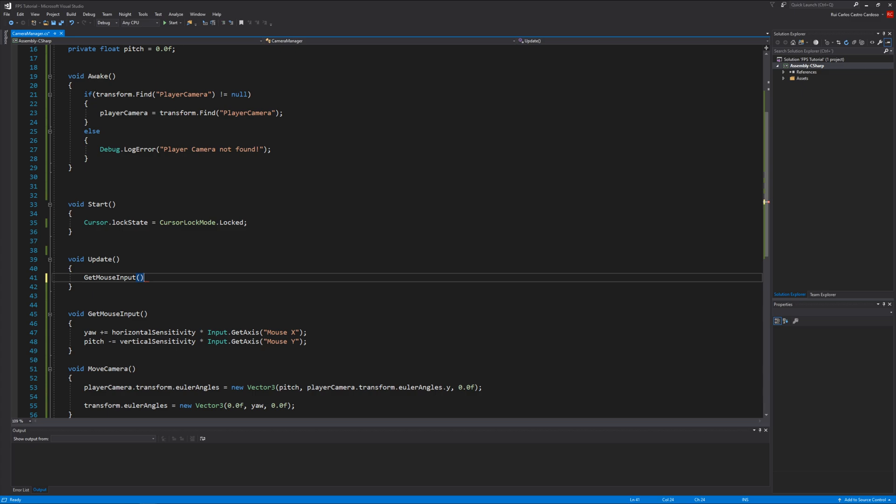
key("Backspace")
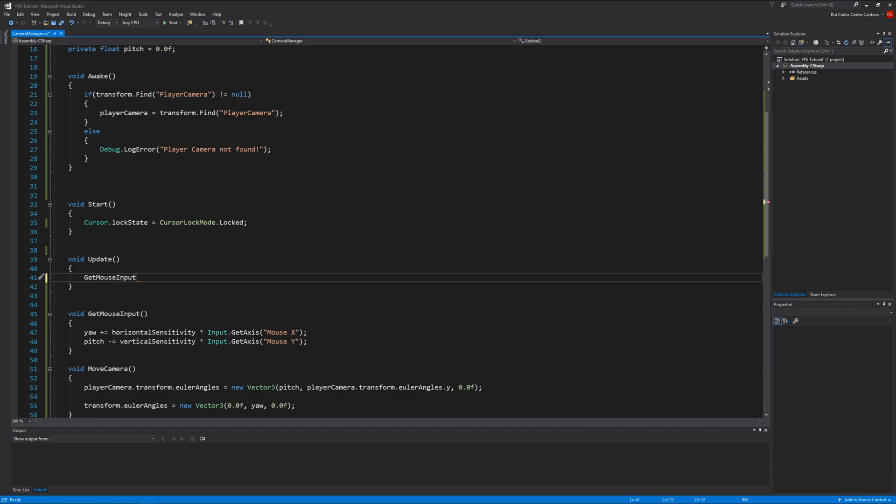
type("()")
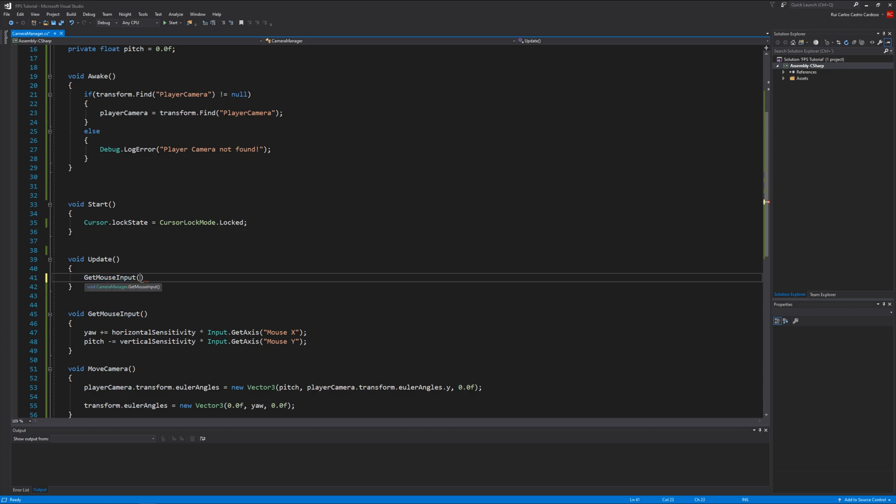
type(";")
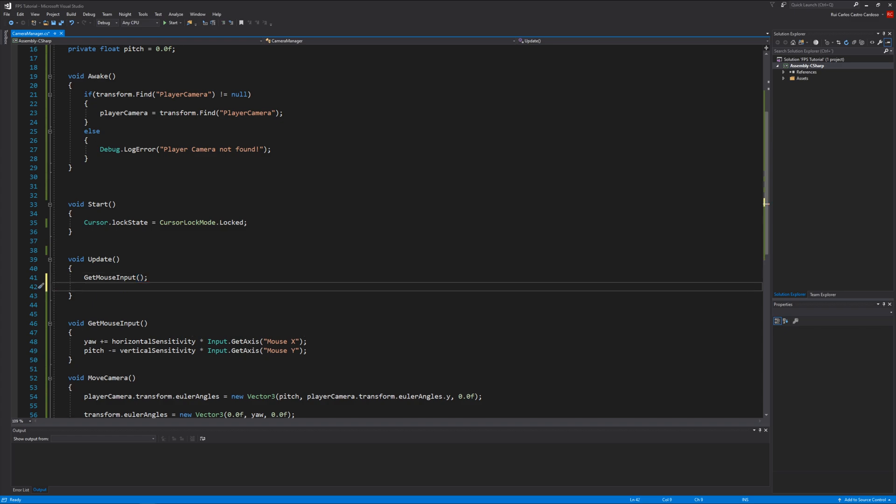
type("M")
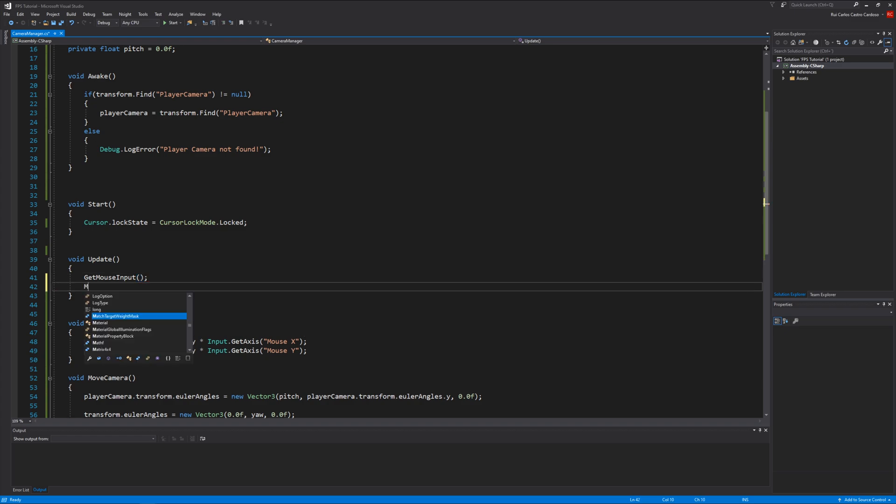
Step: Call MoveCamera() in Update, save the script, and play the Unity scene to test mouse look
type("oveCamera();")
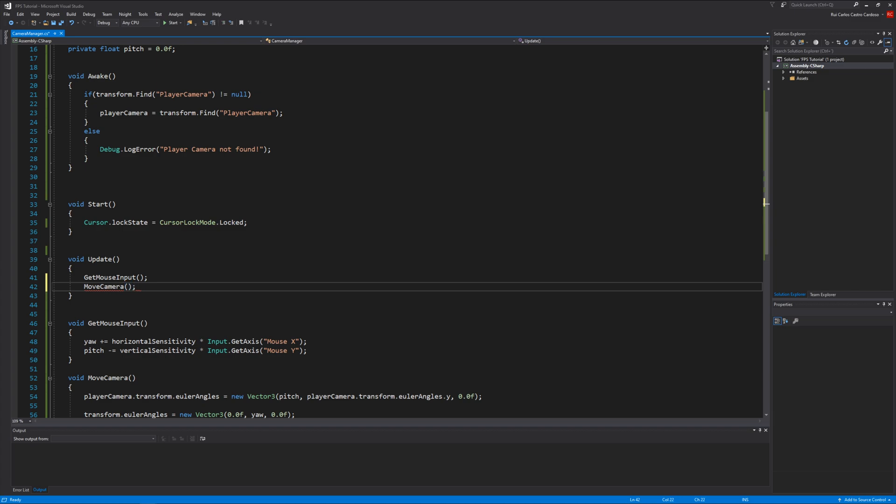
key("ctrl+s")
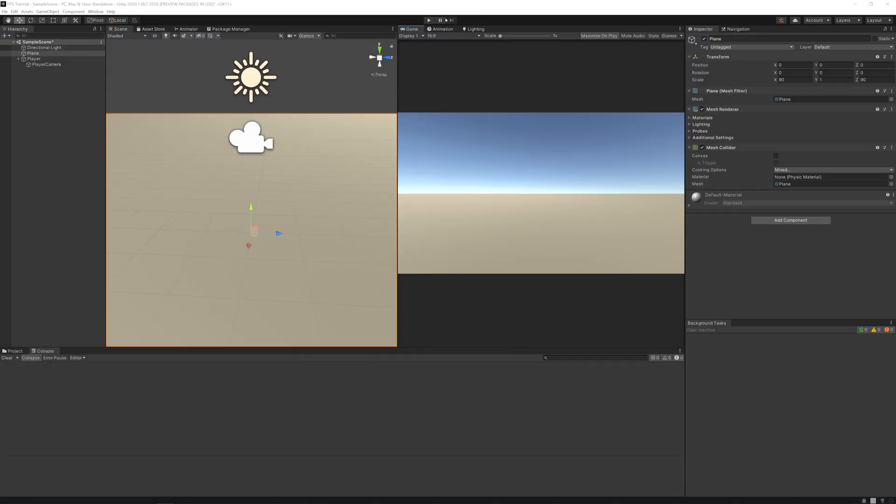
left_click(428, 20)
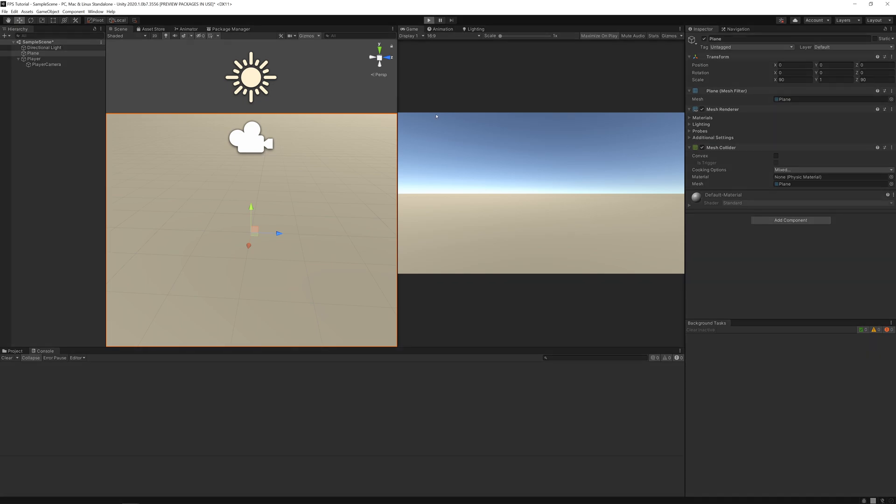
left_click(428, 20)
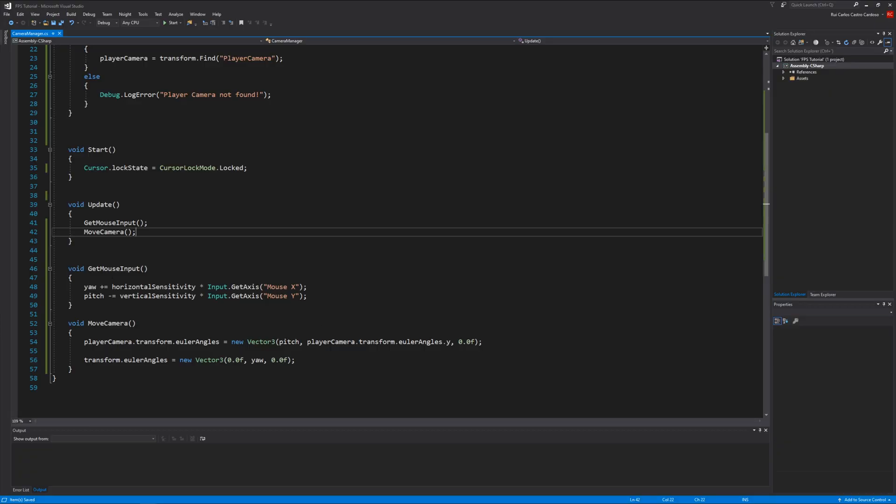
Step: Begin a pitch = Mathf.Clamp() line after the pitch update in GetMouseInput
left_click(311, 296)
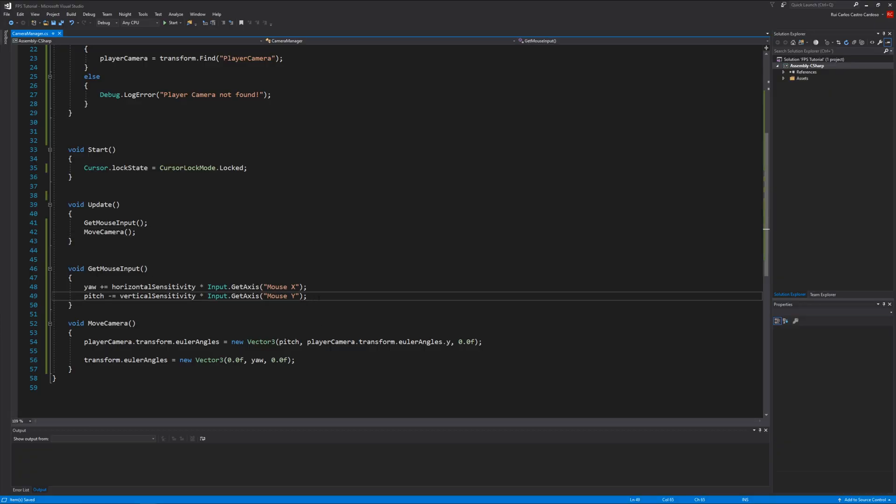
type("p")
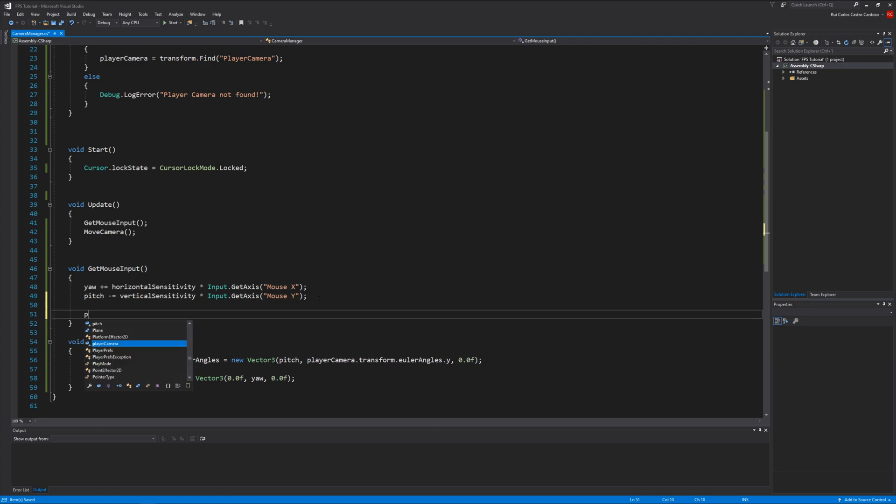
type("itc")
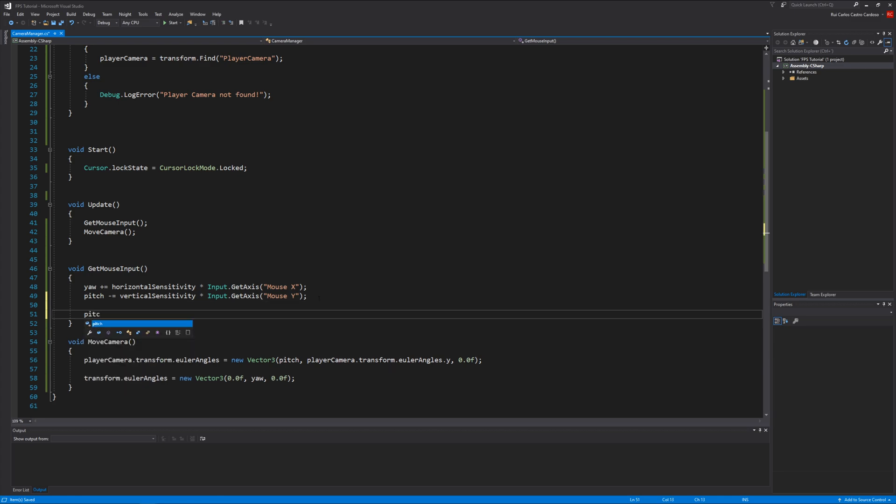
type("h")
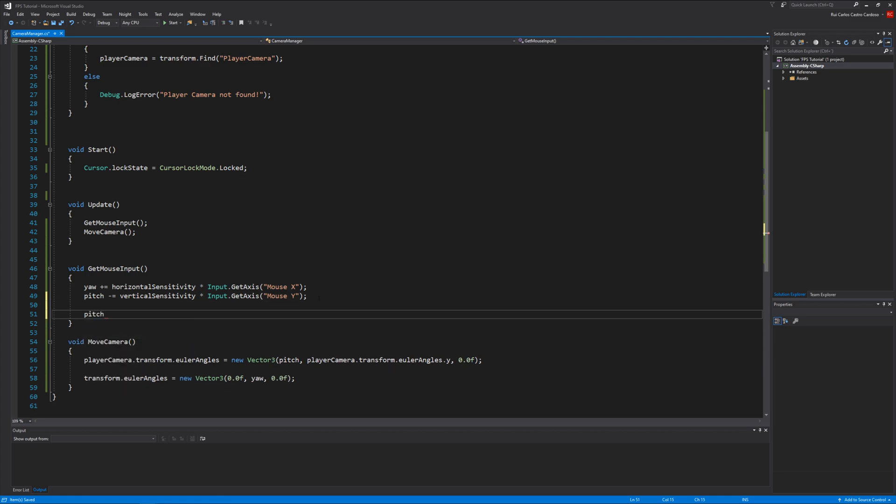
type("= math")
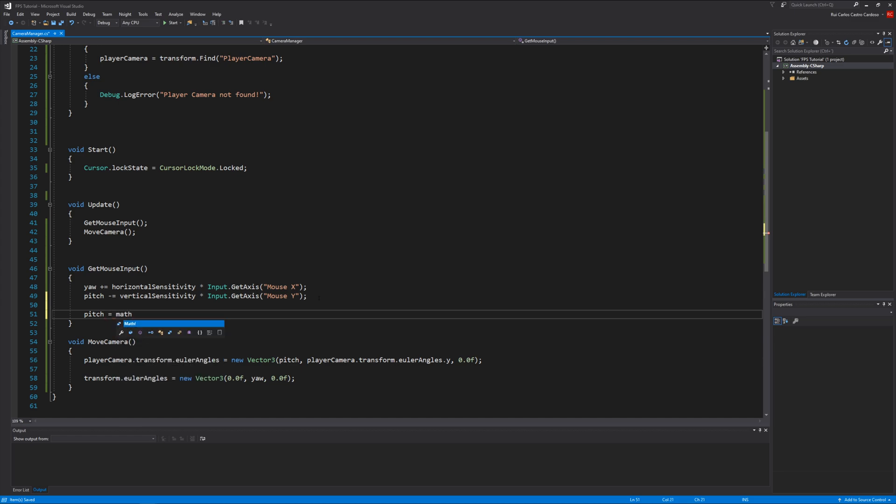
type("f.")
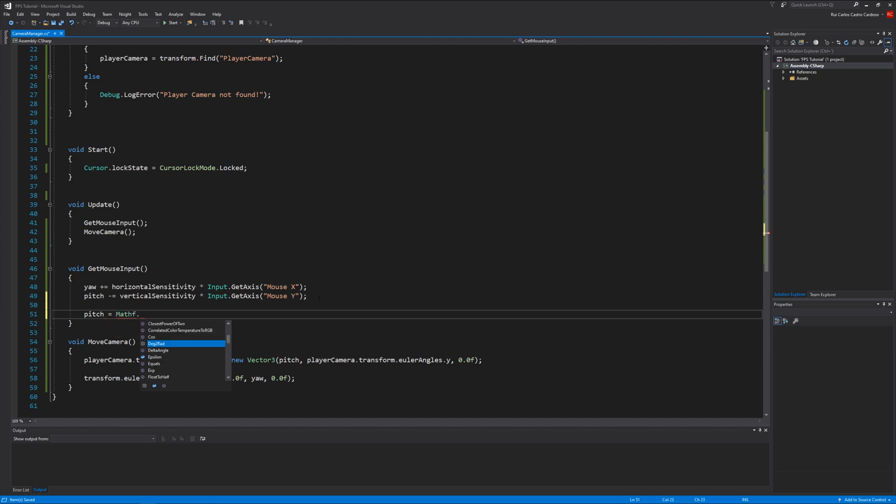
type("Clamp()")
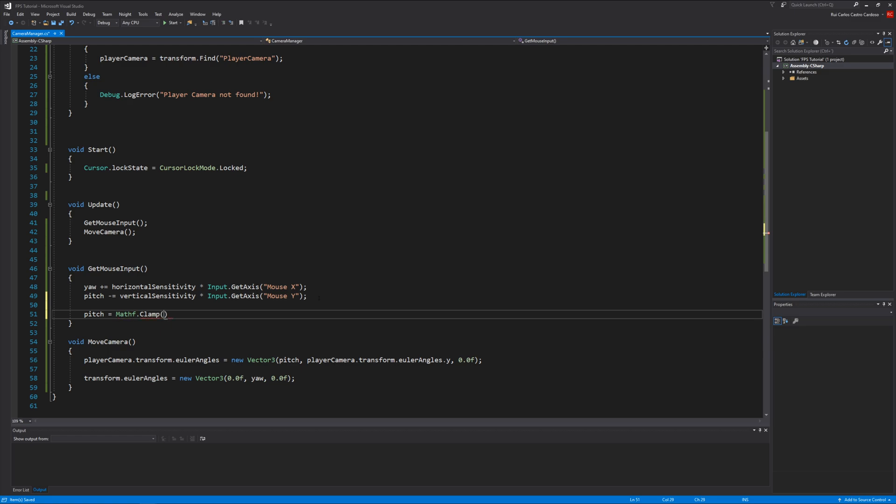
Step: Clamp pitch between -90 and 90 degrees so the camera can't flip over
type("pitch")
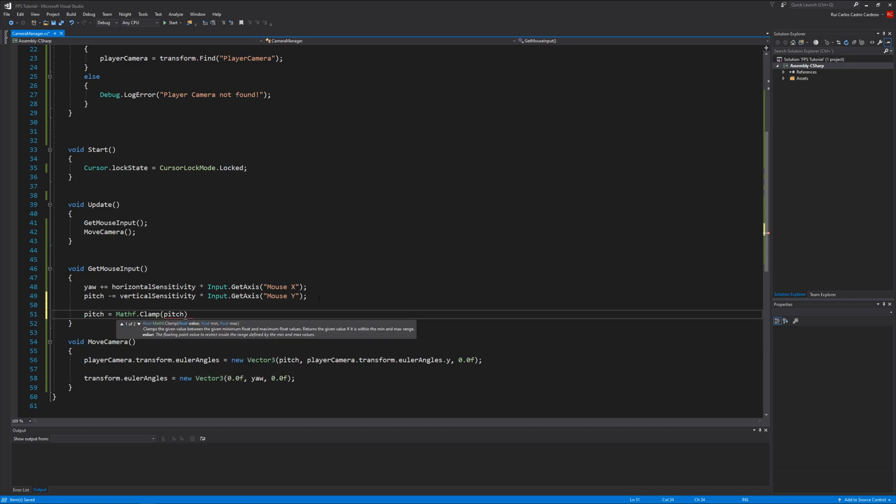
type(", -90")
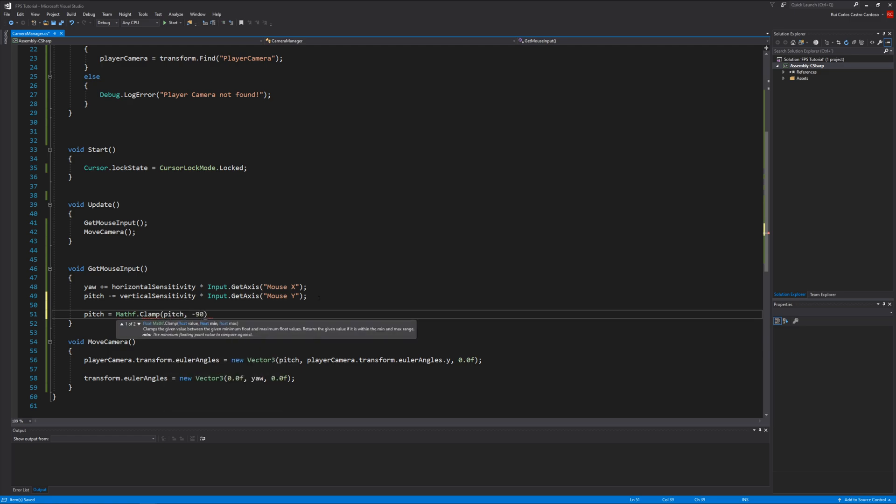
type(", 90f")
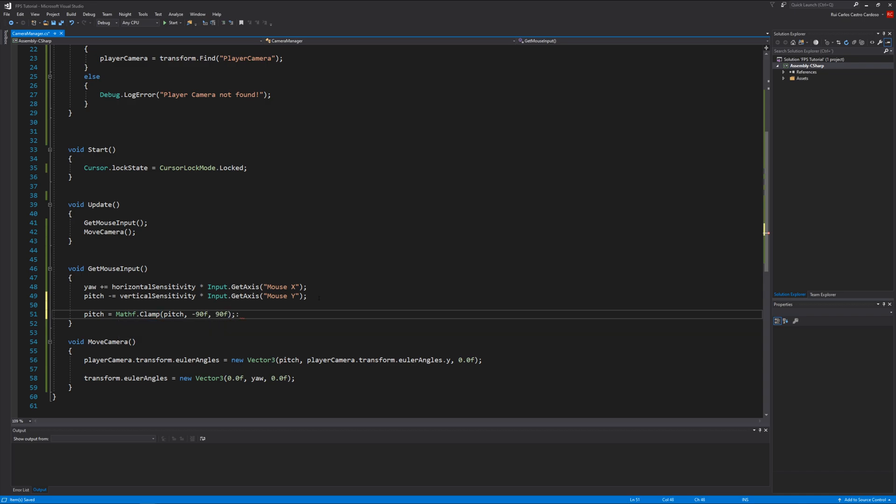
key("Backspace")
type("8")
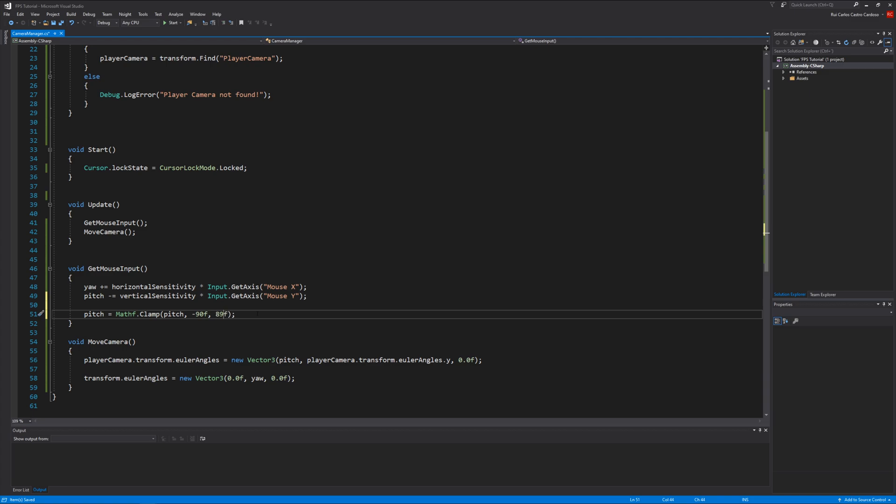
type("90")
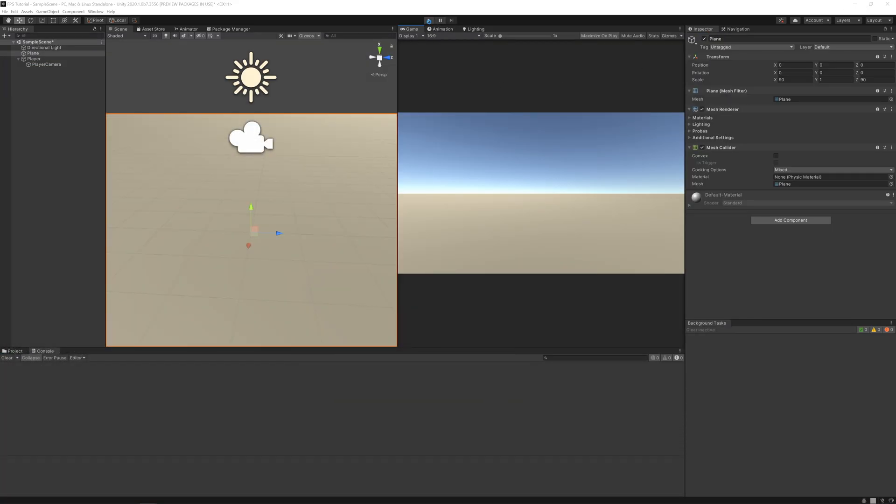
left_click(428, 20)
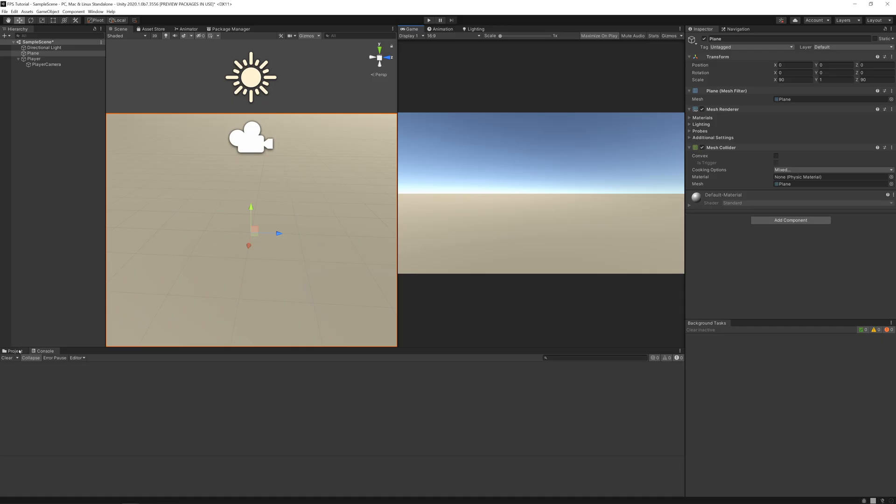
Step: Select the Crosshair texture, make it a Sprite with 16 pixels per unit
left_click(12, 351)
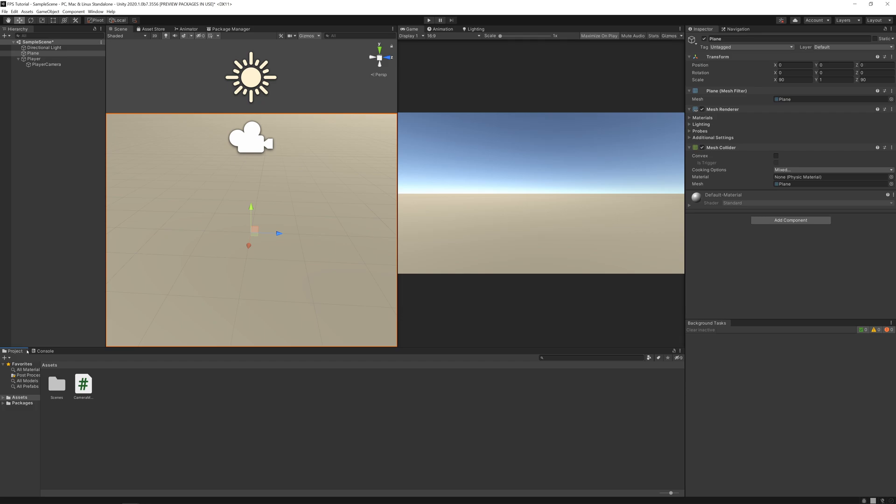
mouse_move(114, 392)
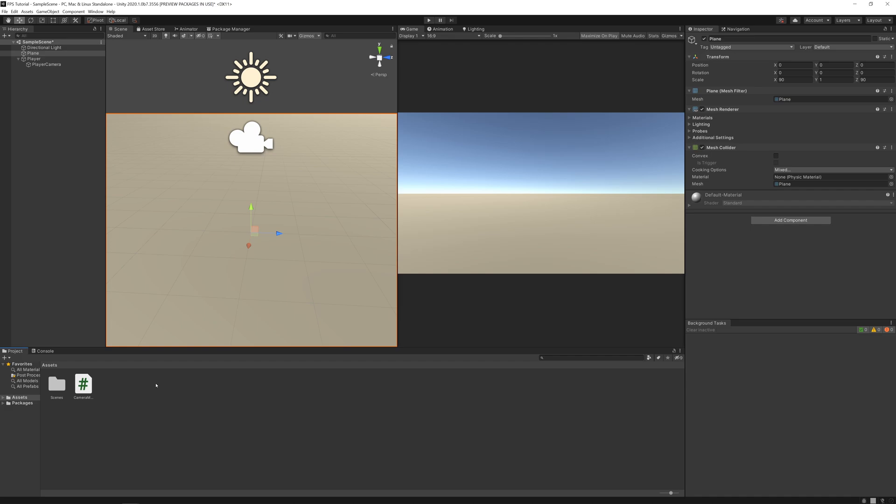
mouse_move(228, 401)
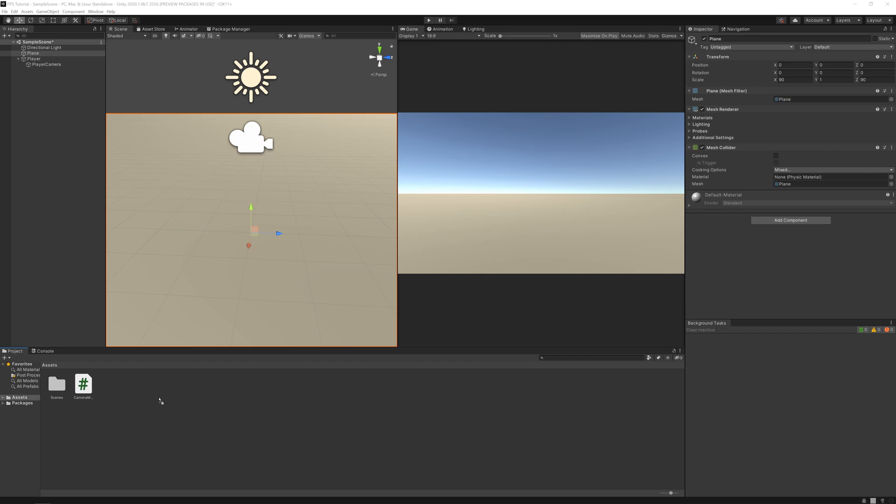
left_click(111, 384)
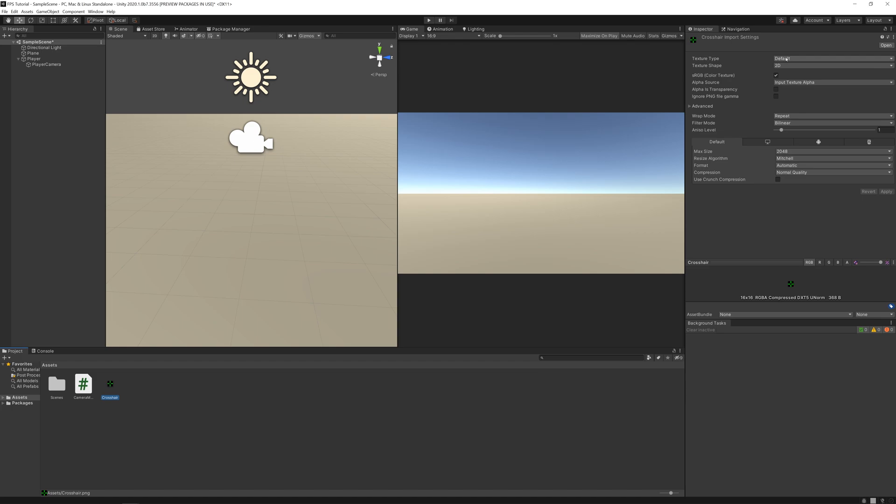
left_click(831, 58)
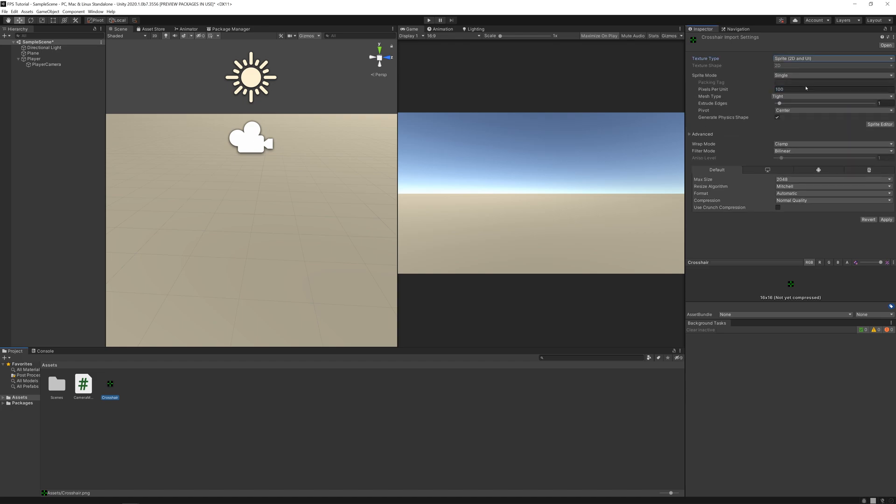
left_click(831, 89)
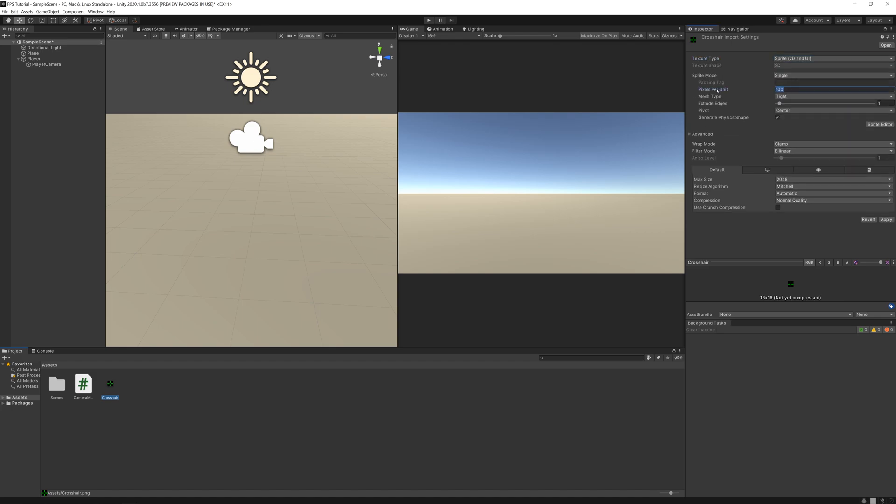
type("16")
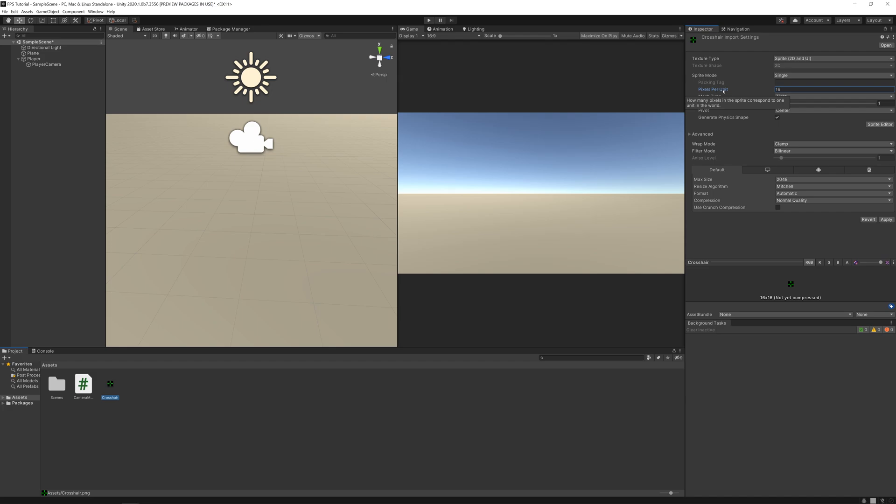
Step: Set Point filtering, no compression and 32 max texture size for the crosshair
left_click(831, 150)
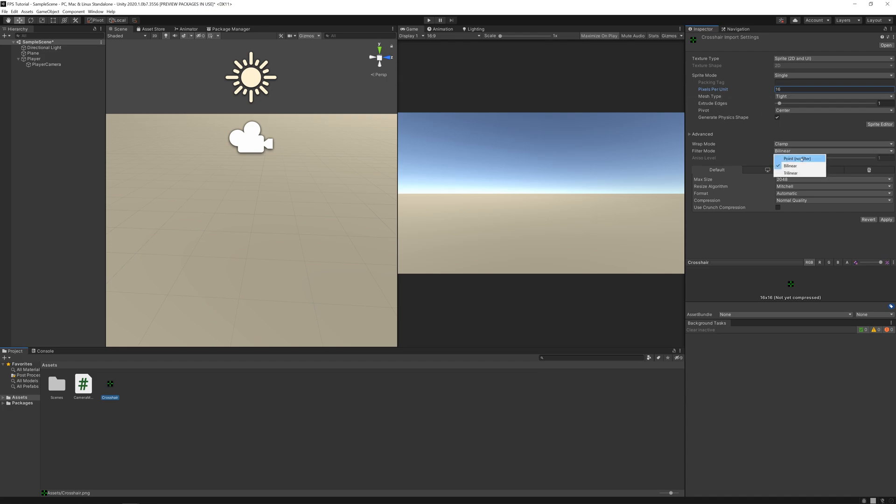
left_click(798, 158)
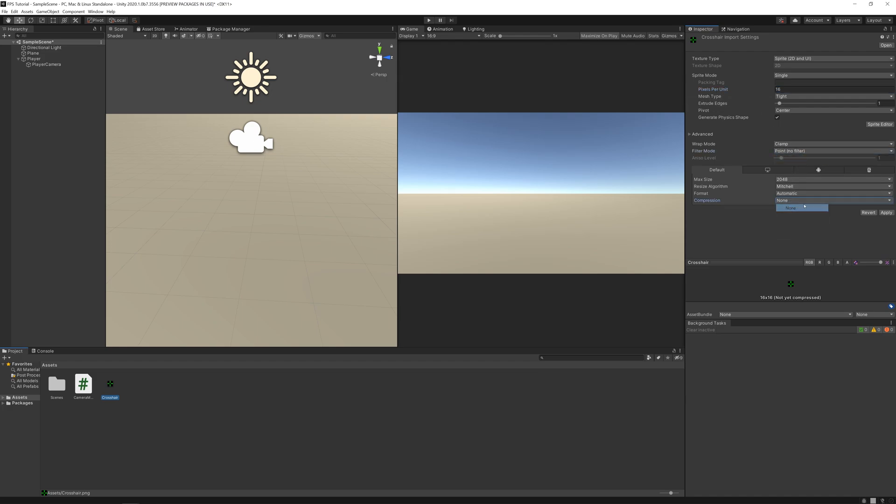
left_click(832, 179)
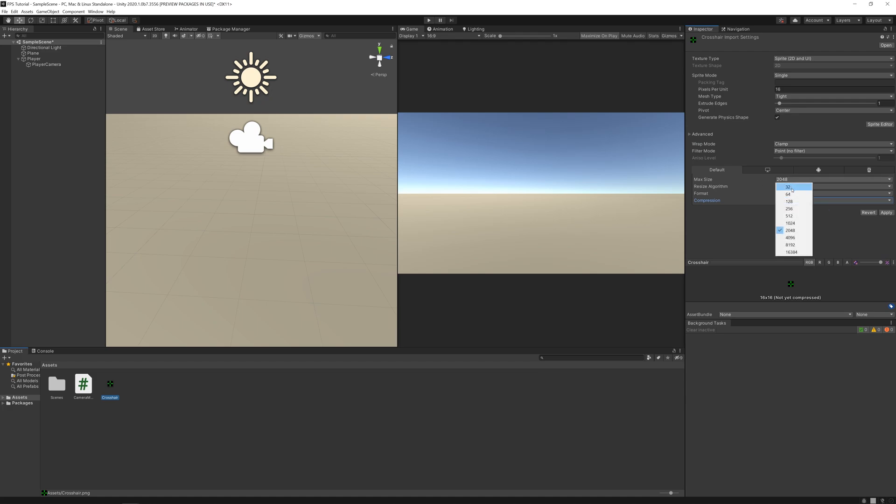
left_click(788, 187)
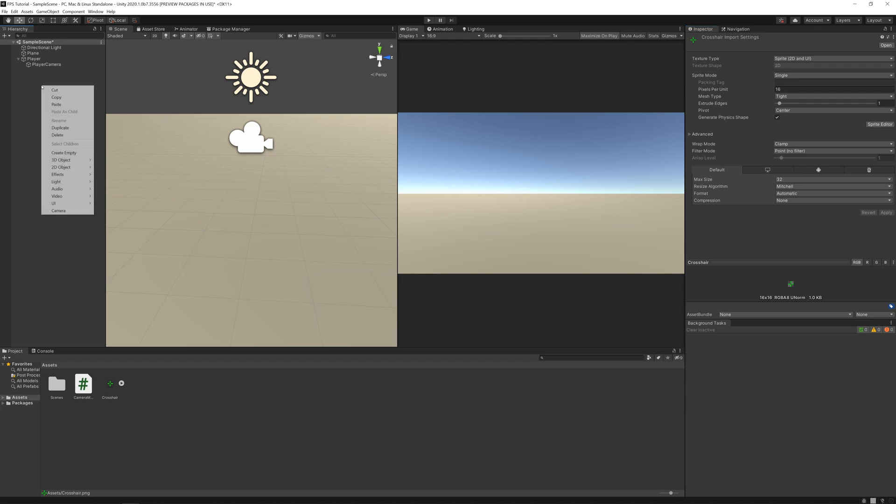
mouse_move(54, 202)
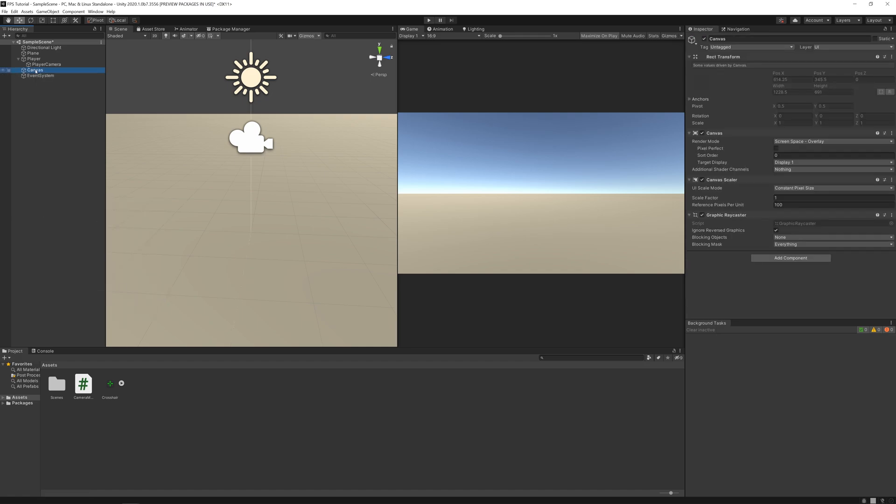
Step: Add a UI Image under the Canvas using the Crosshair sprite, width 40
right_click(35, 70)
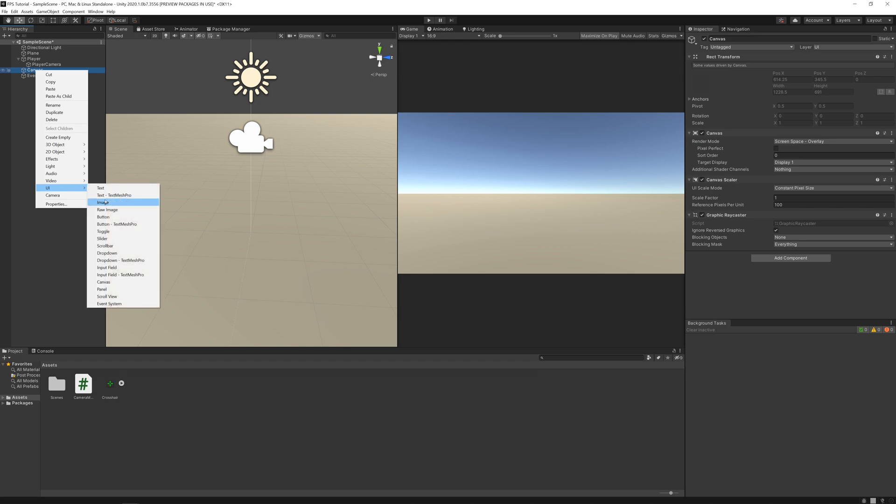
left_click(103, 202)
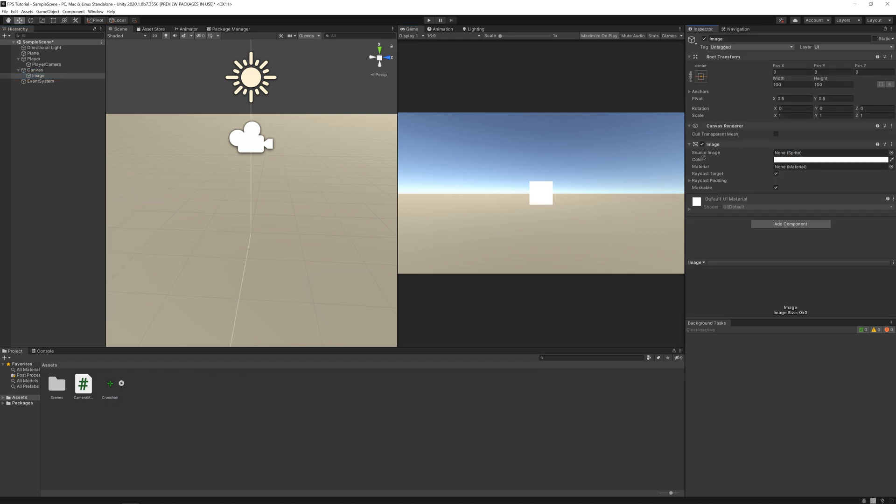
left_click(828, 152)
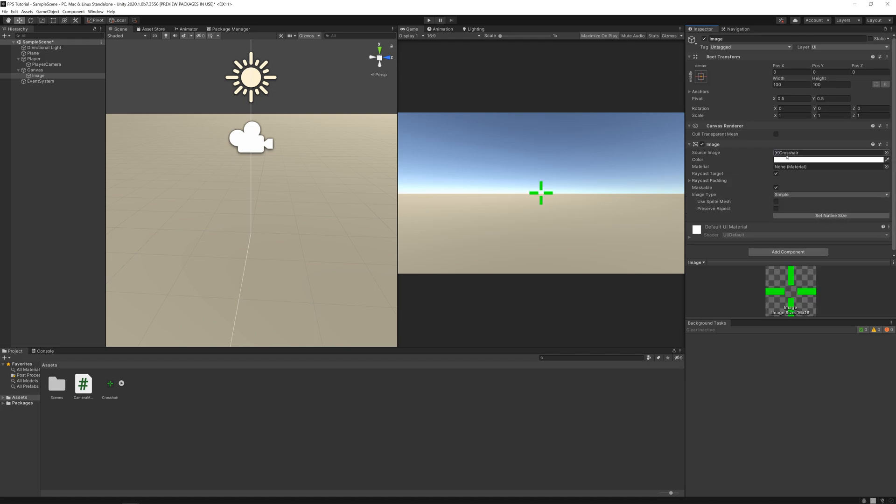
left_click(790, 85)
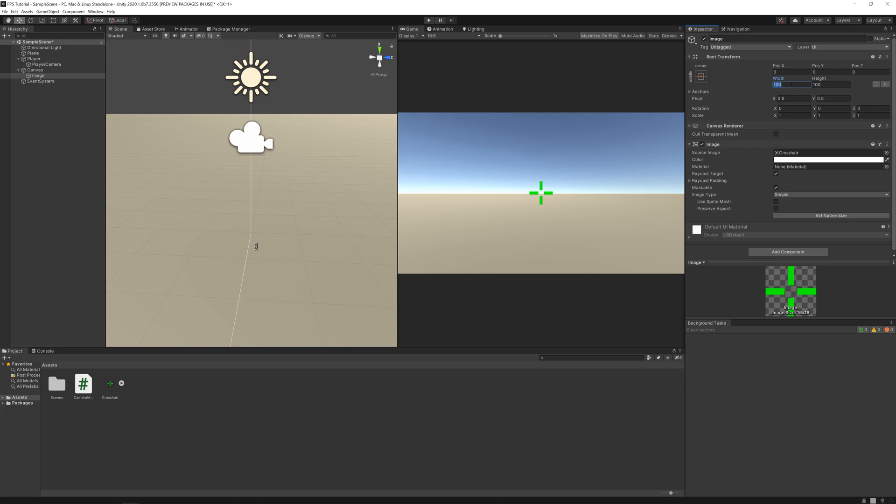
type("40")
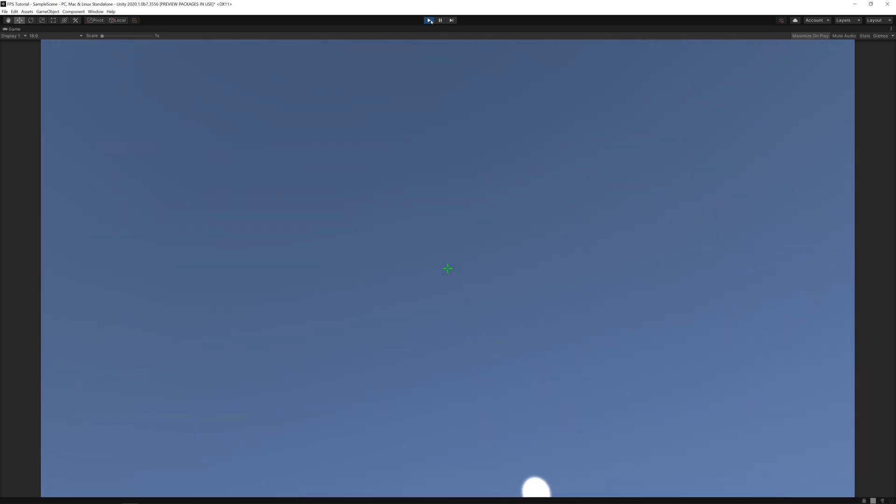
left_click(429, 20)
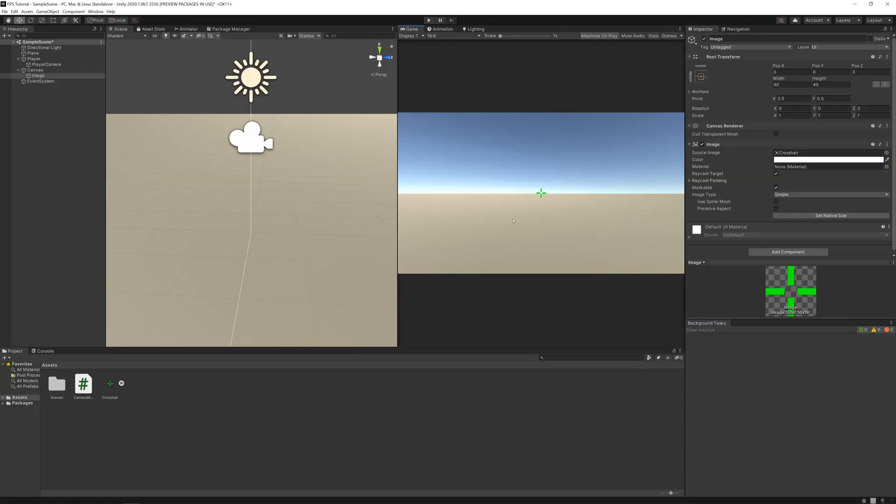